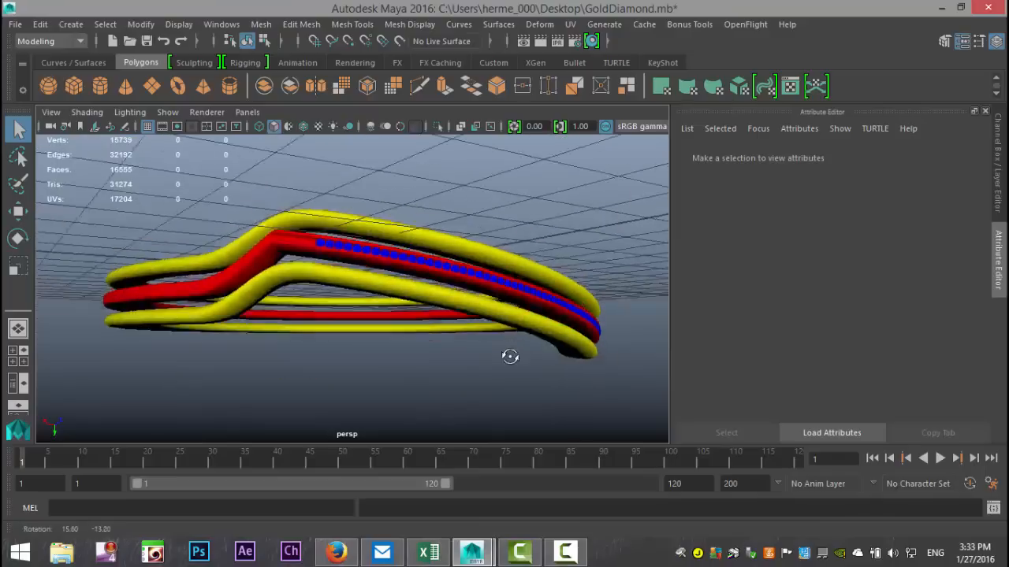
Orbit around the ring and raise it so it rests flat on the grid.
left_click_drag(510, 357, 491, 366)
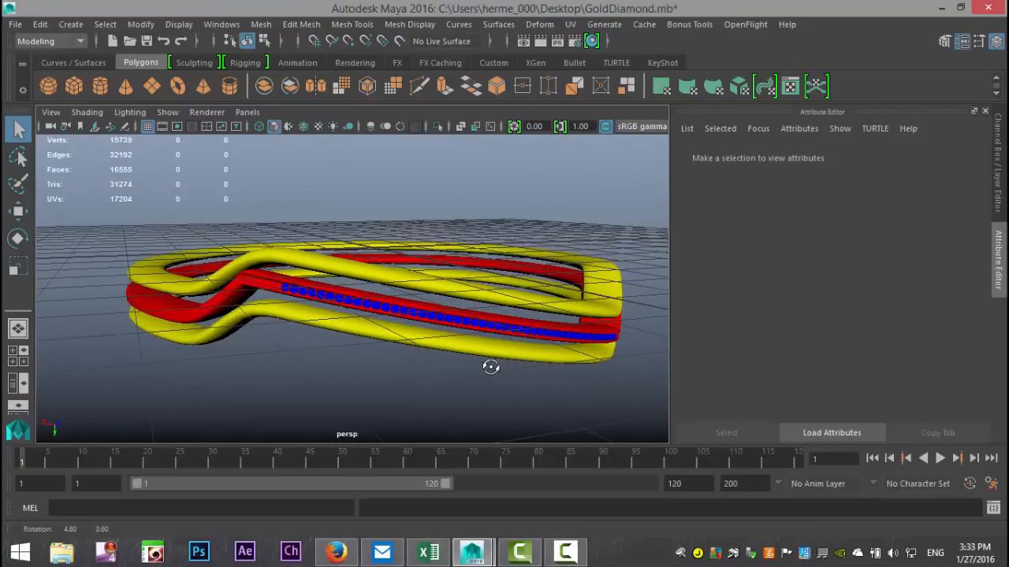
left_click_drag(490, 366, 473, 362)
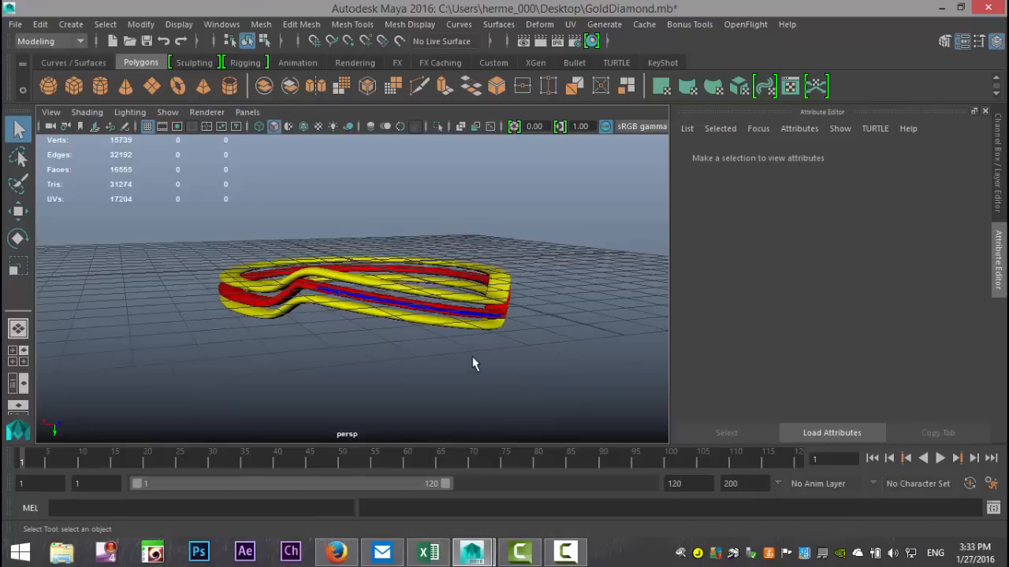
left_click_drag(473, 362, 494, 320)
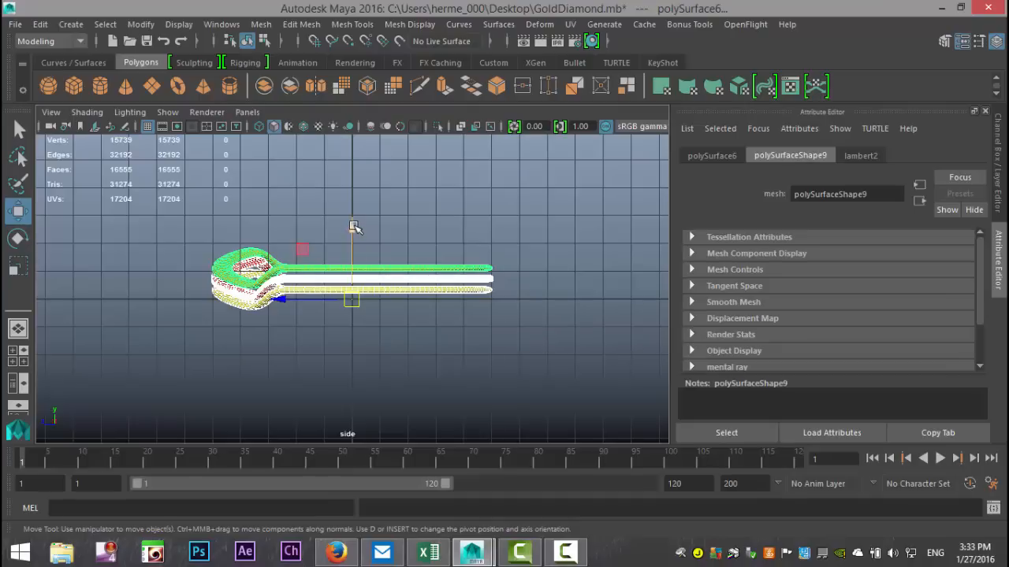
left_click_drag(352, 299, 353, 288)
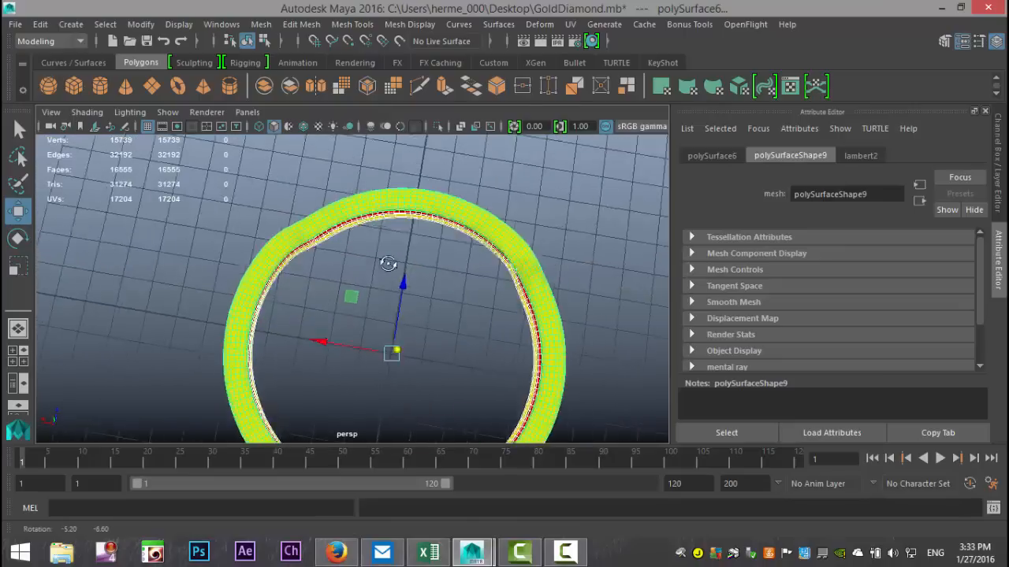
left_click_drag(387, 263, 145, 326)
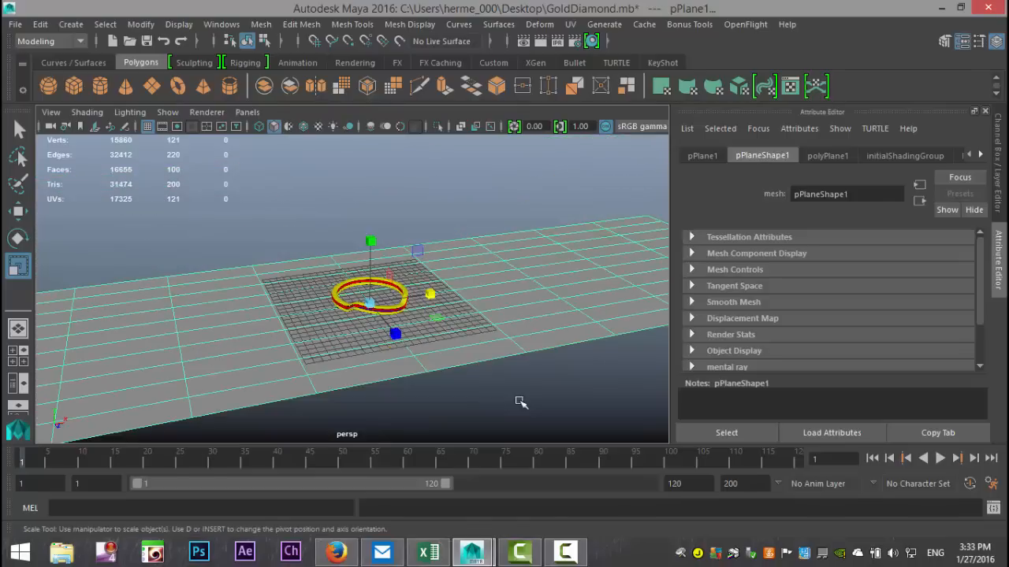
Enlarge the floor plane and extrude its back row of edges upward into a wall.
left_click_drag(430, 293, 422, 294)
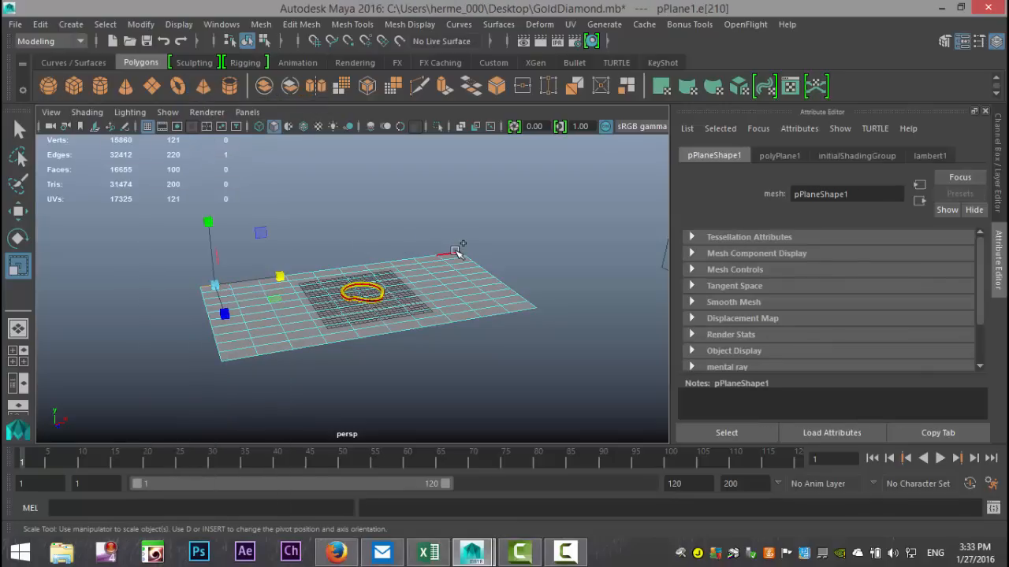
left_click_drag(461, 253, 481, 187)
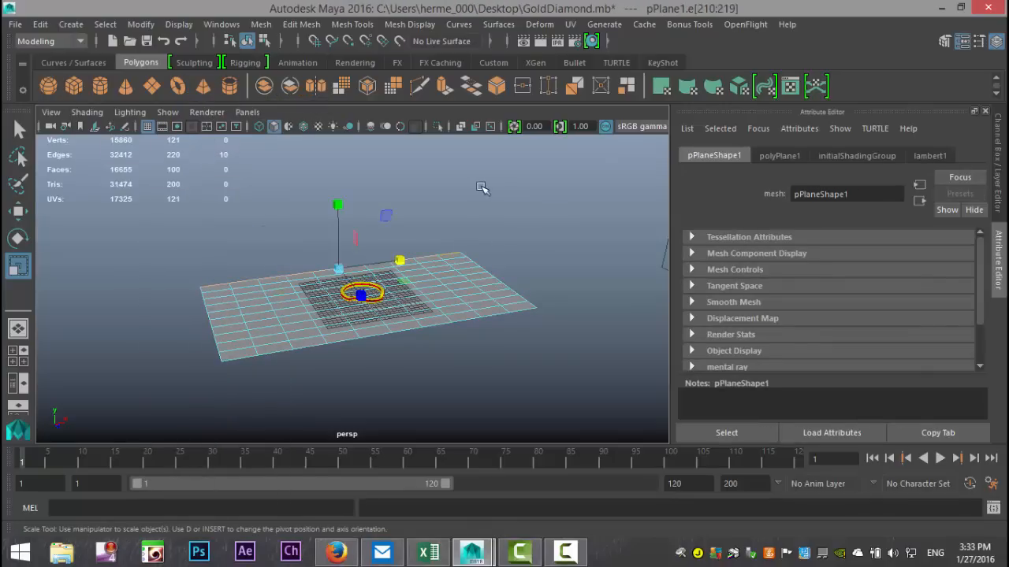
left_click(301, 23)
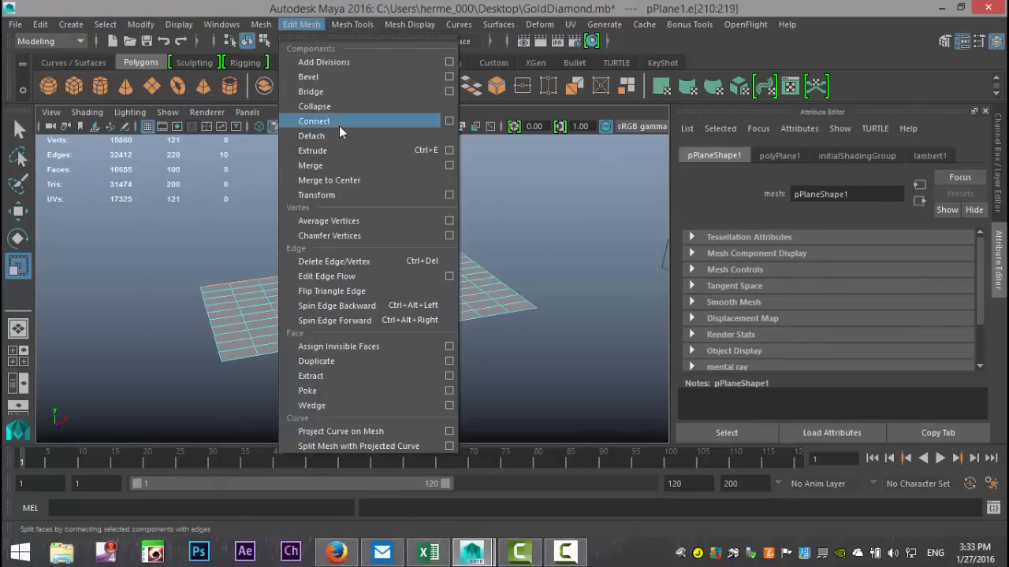
left_click(312, 150)
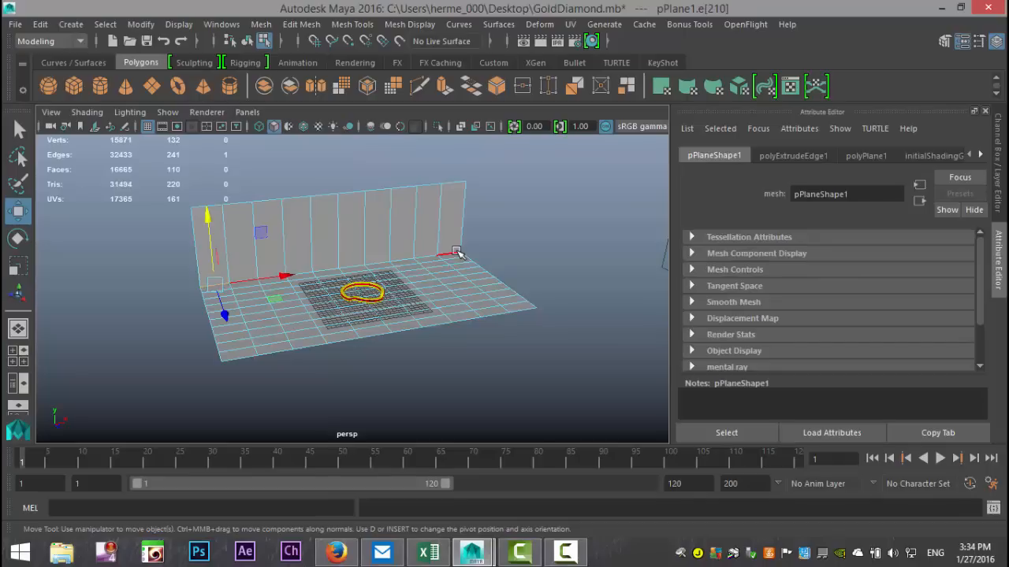
Bevel the wall-floor corner edge with 5 segments into a smooth curve.
left_click(301, 24)
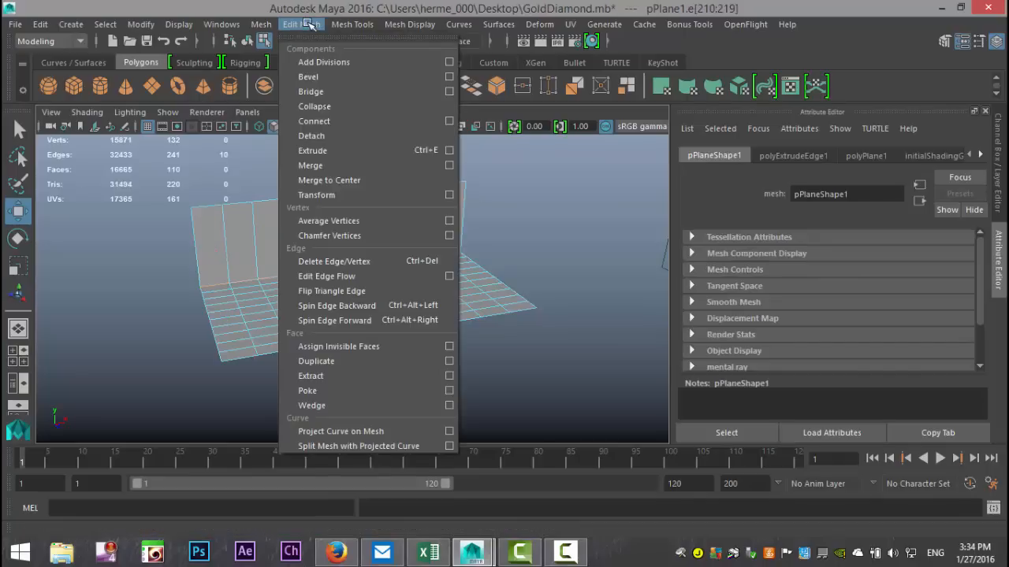
left_click(308, 77)
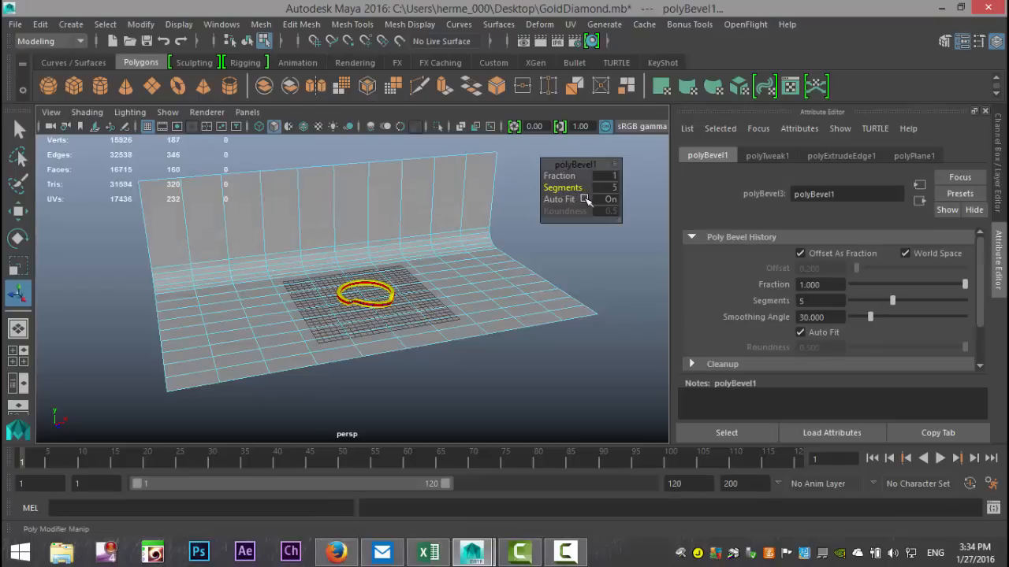
left_click(524, 312)
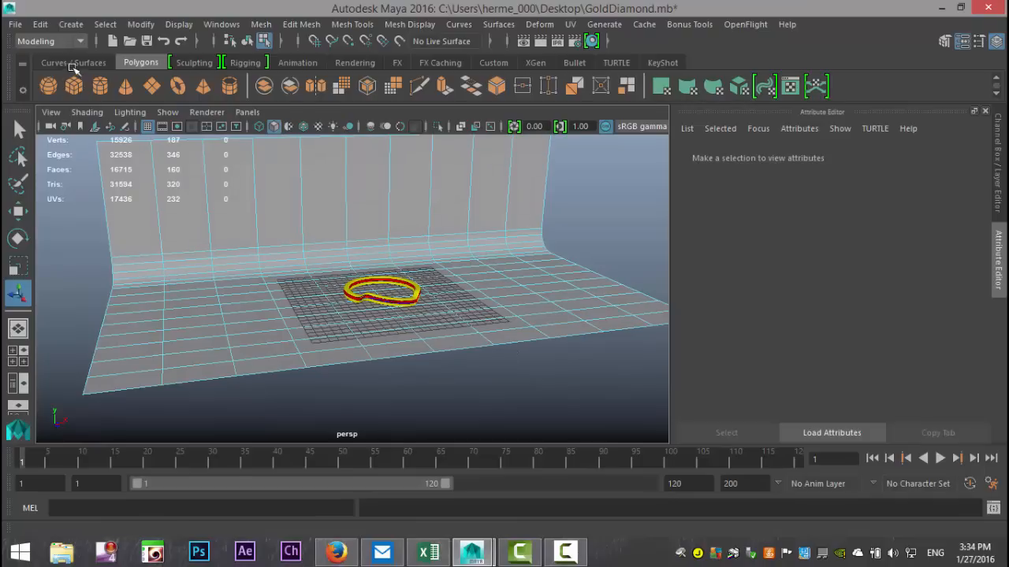
Create an area light in the scene.
left_click(70, 24)
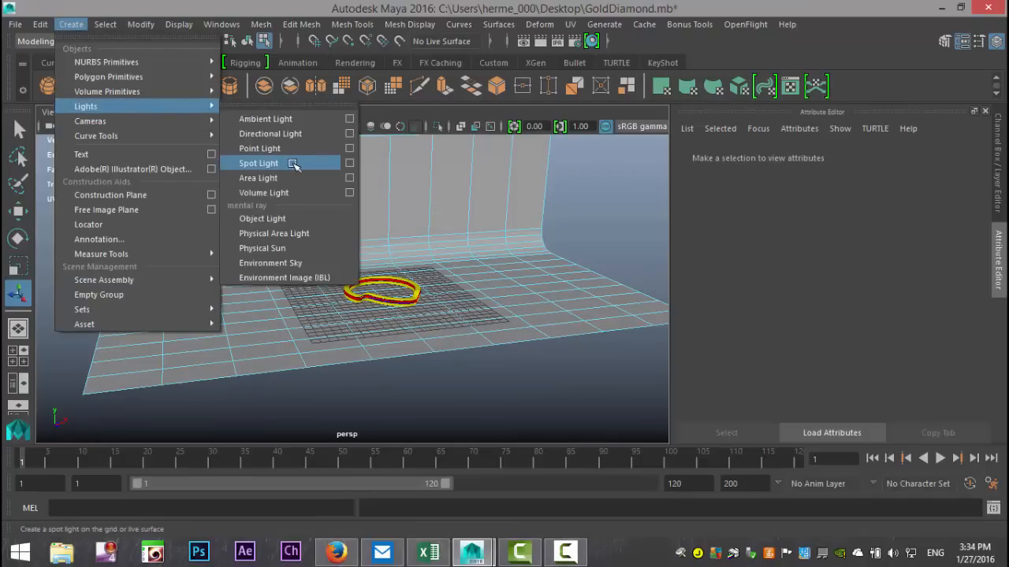
left_click(258, 177)
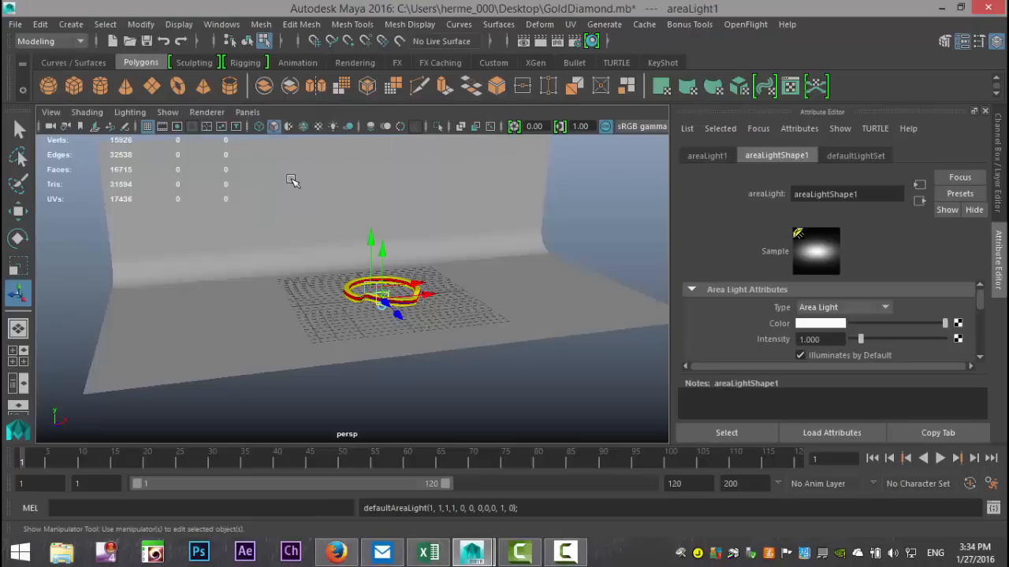
mouse_move(417, 325)
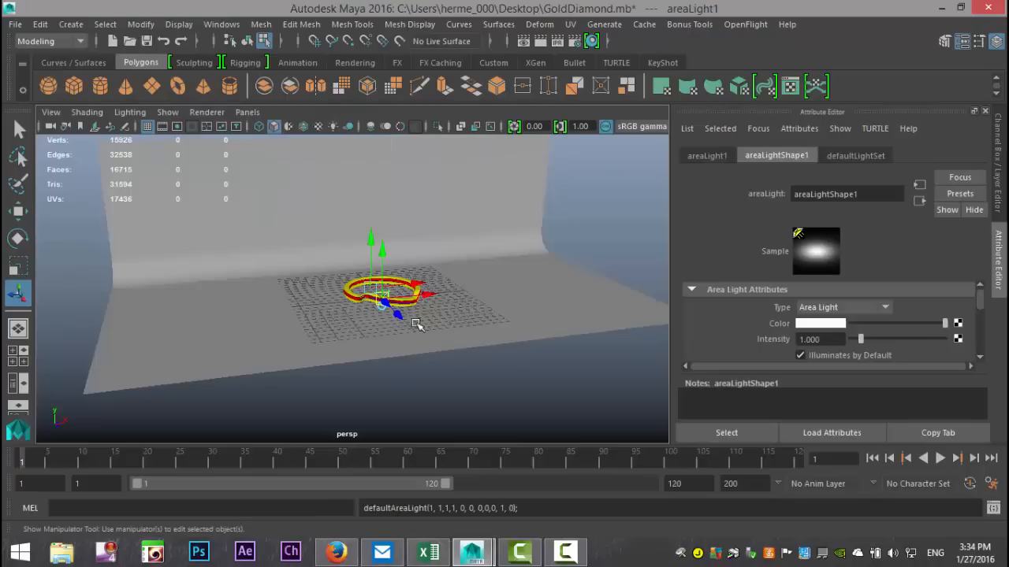
left_click_drag(417, 323, 441, 362)
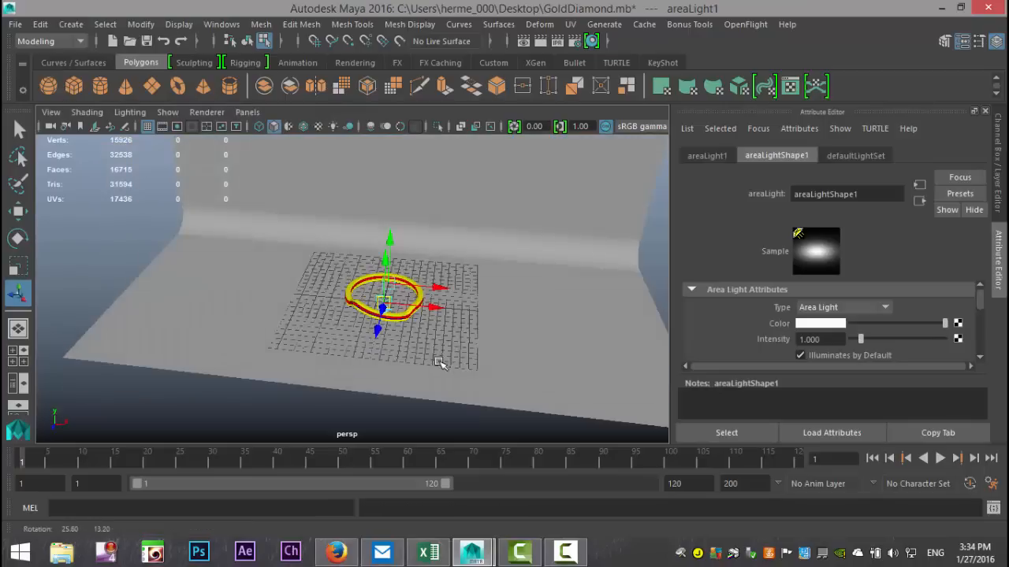
left_click_drag(441, 363, 338, 362)
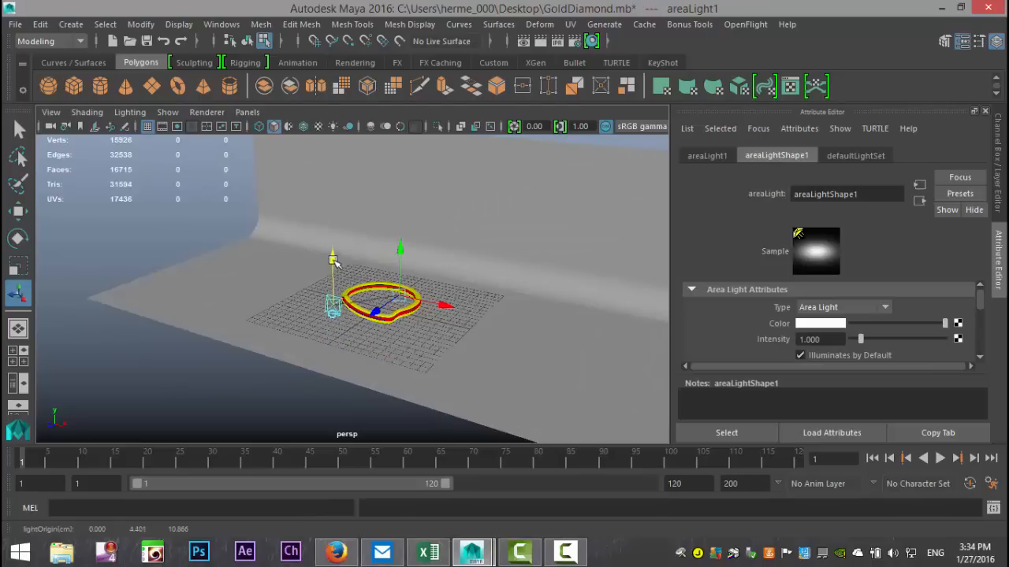
Move the area light up beside the ring and expand its Shadows settings.
left_click_drag(333, 260, 329, 240)
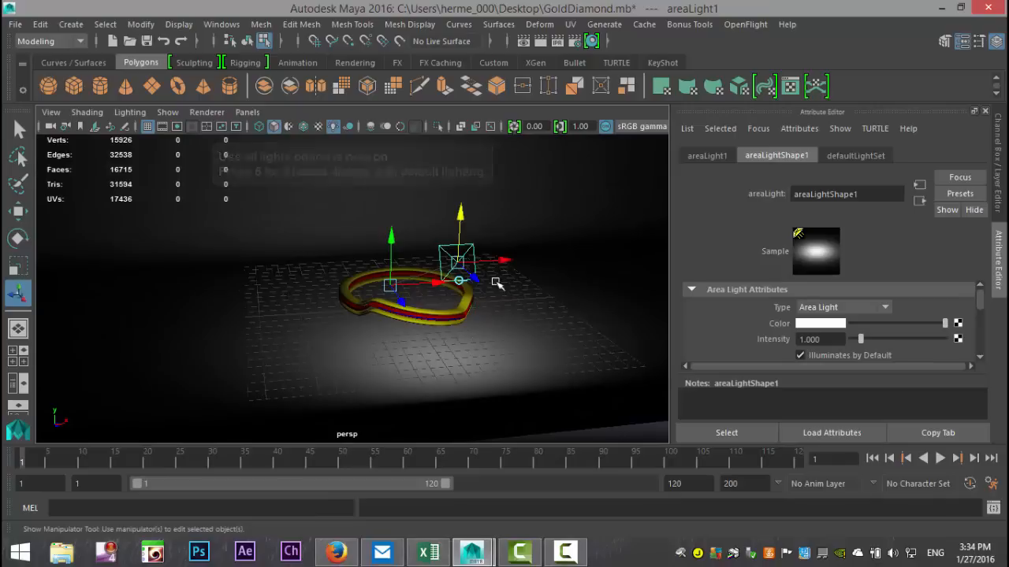
left_click_drag(457, 260, 331, 268)
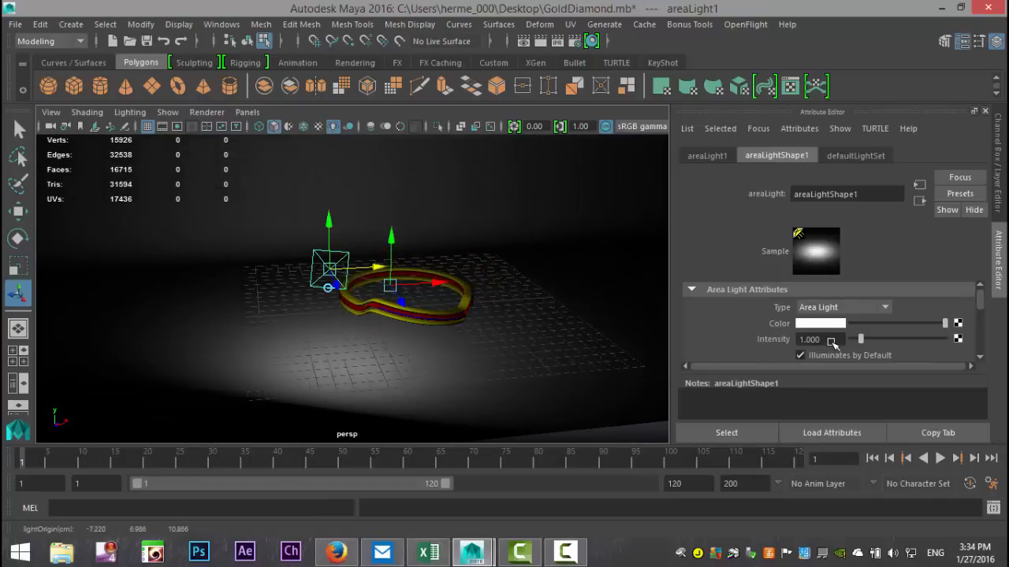
scroll("down", 3)
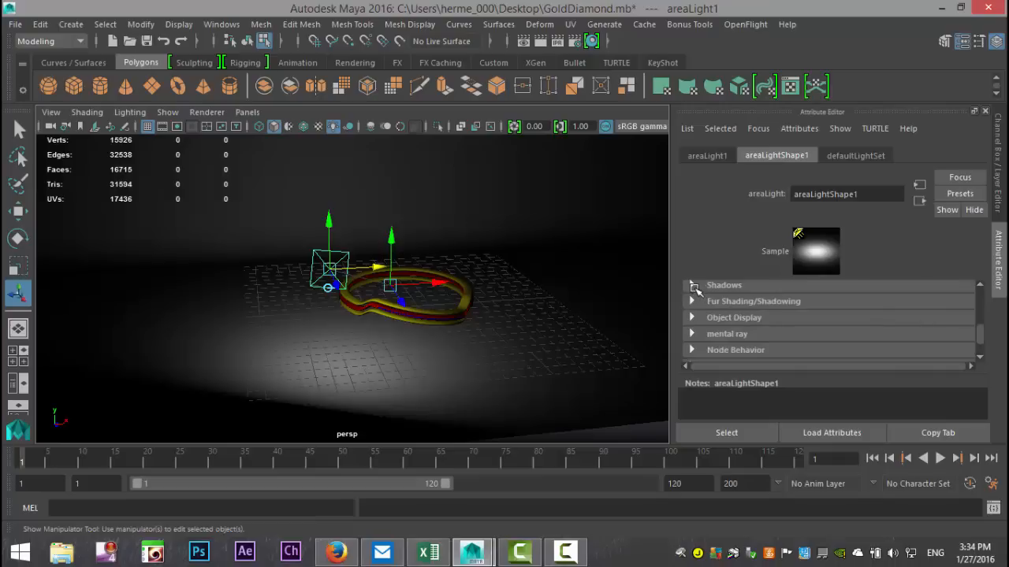
left_click(691, 285)
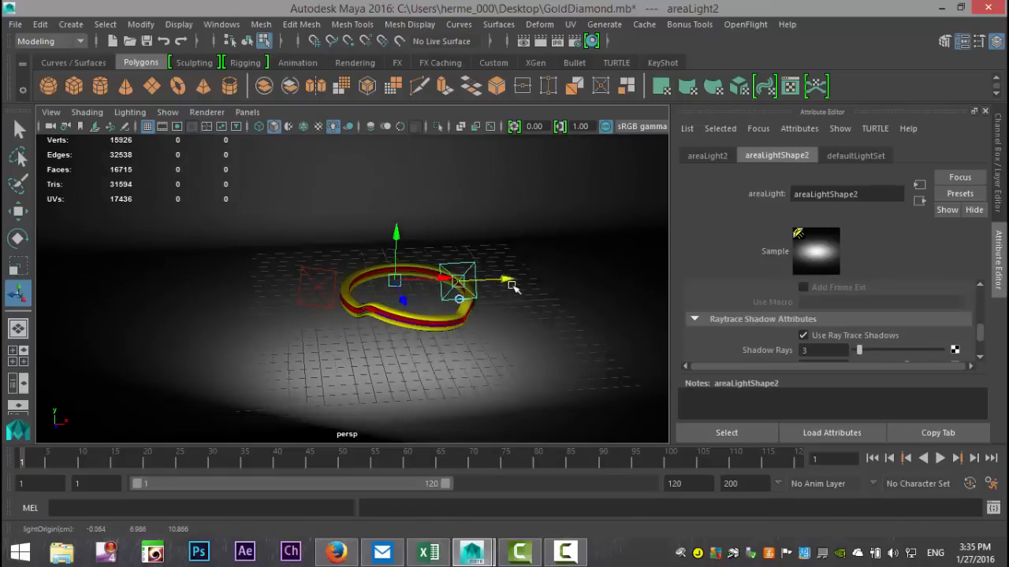
Move the duplicated light to the ring's right, disable ray-traced shadows, and aim it at the ring.
left_click_drag(461, 280, 556, 280)
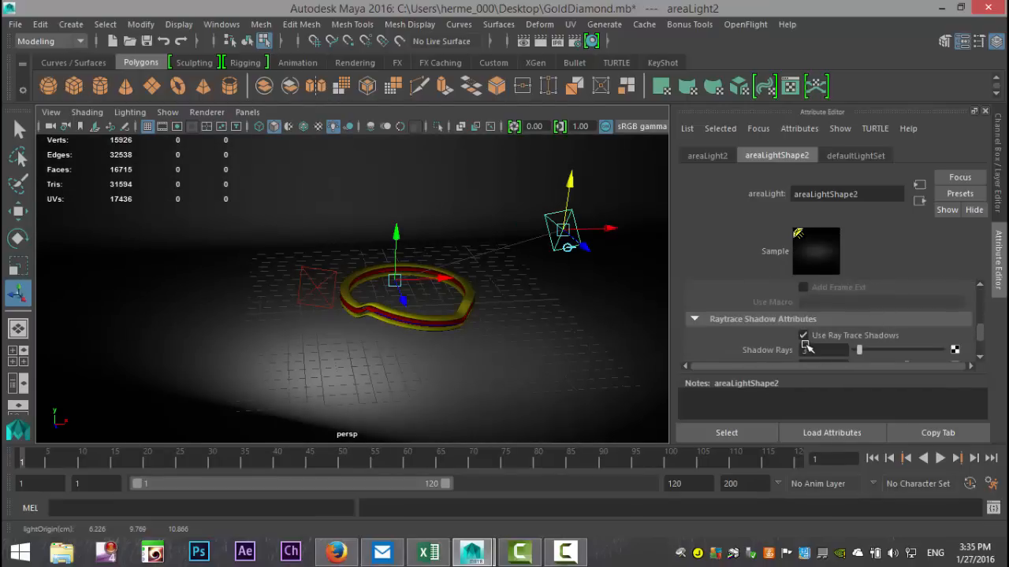
left_click(803, 335)
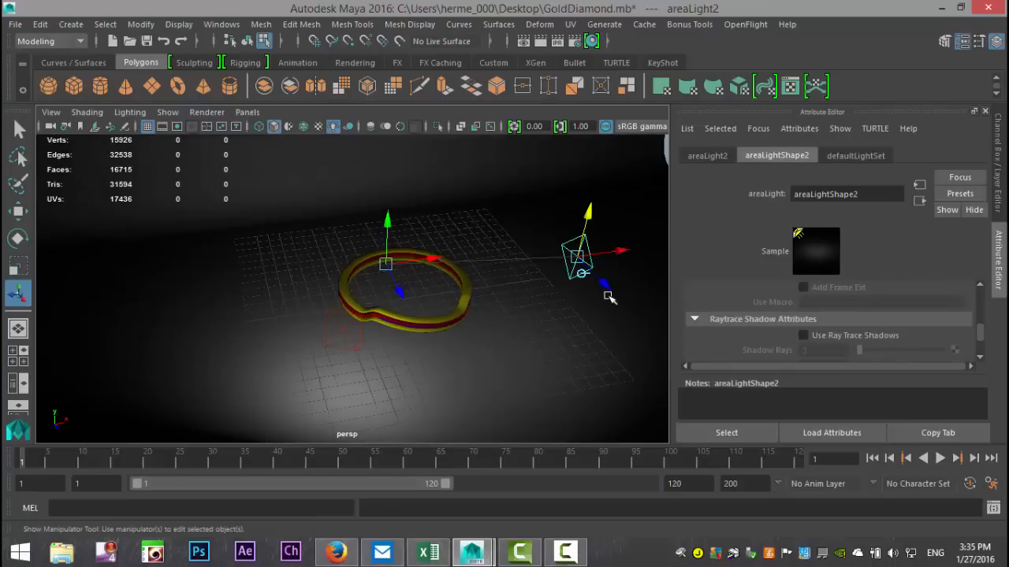
left_click_drag(607, 288, 615, 292)
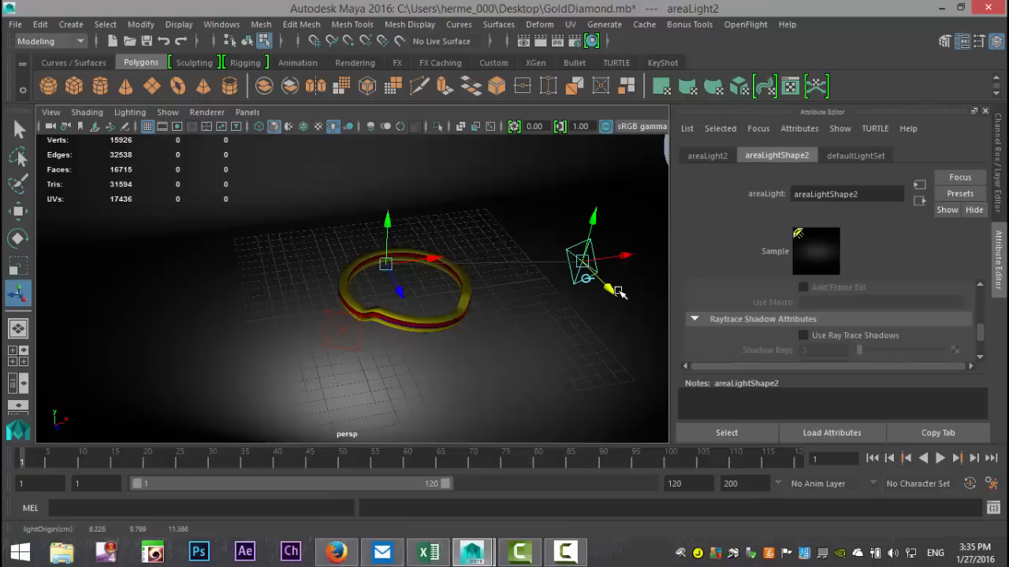
left_click(579, 260)
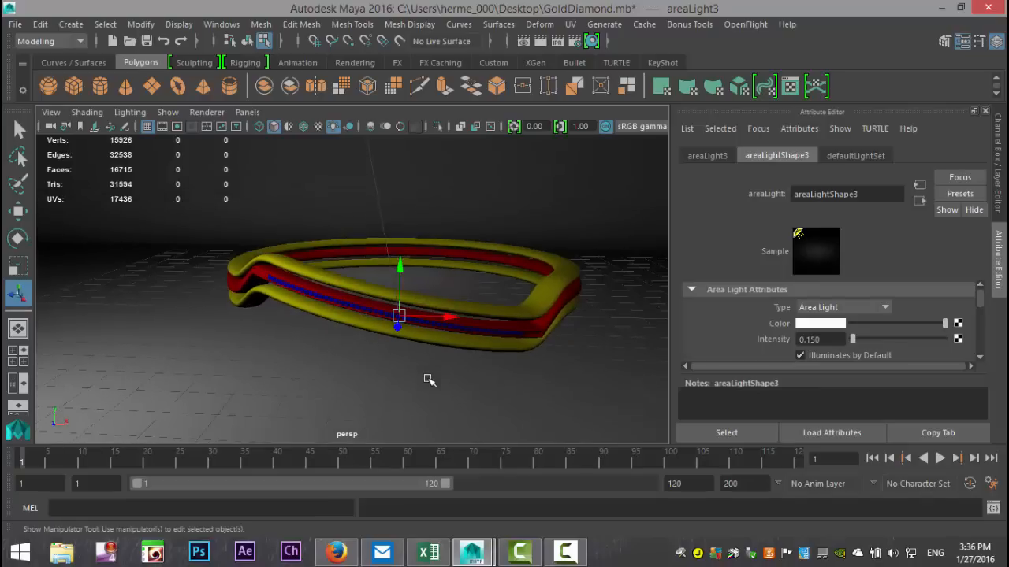
Open the floor's phongE1 material attributes and click its Color swatch.
left_click_drag(430, 379, 404, 392)
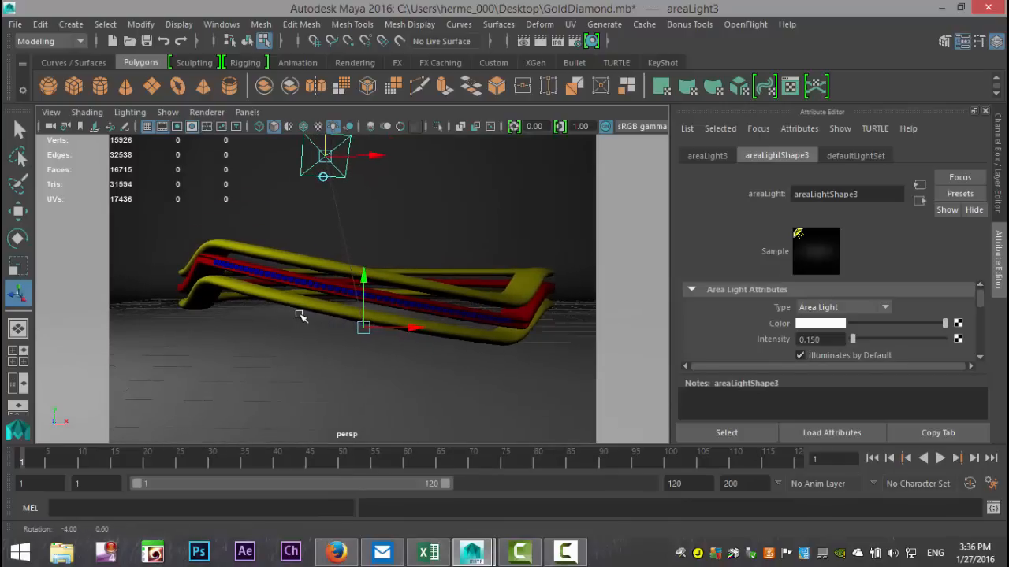
mouse_move(293, 395)
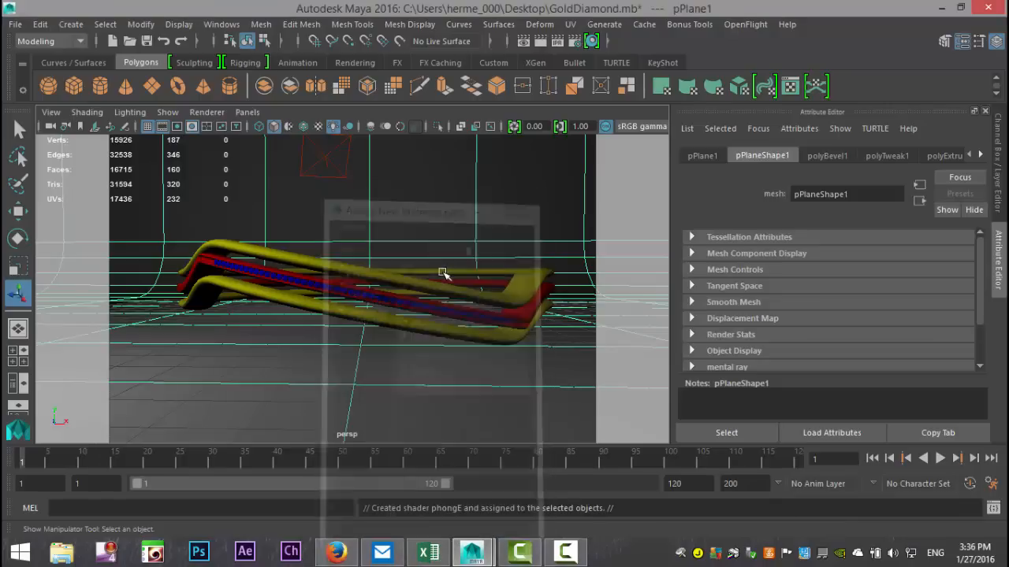
left_click(767, 155)
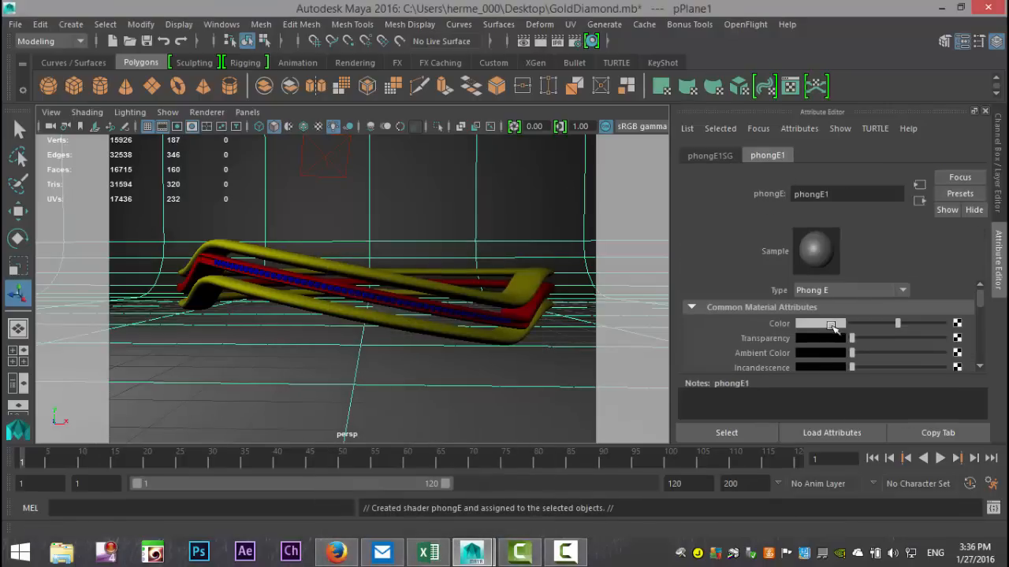
left_click(820, 323)
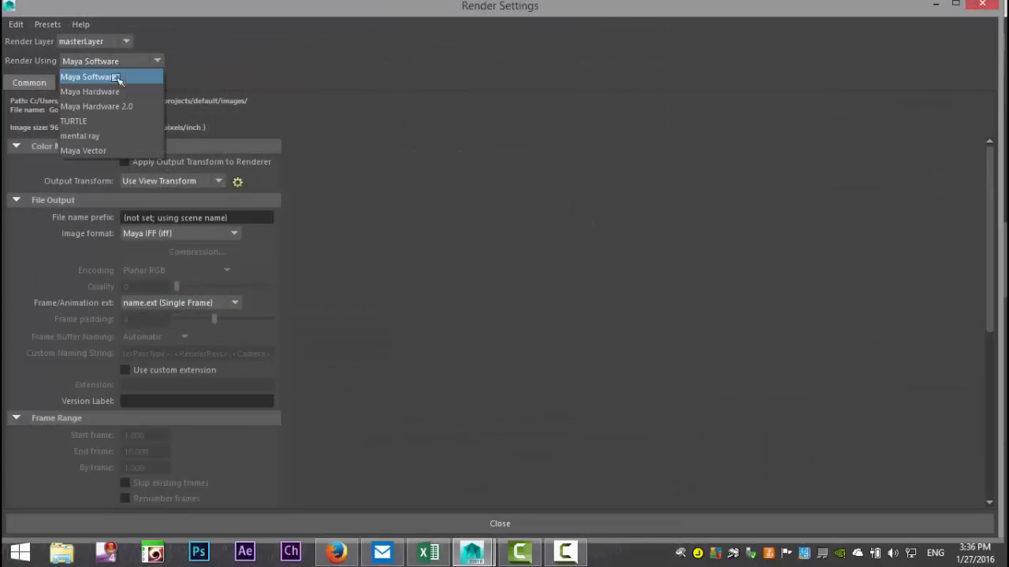
Switch the renderer to mental ray and raise Overall Quality to 1.50.
left_click(80, 135)
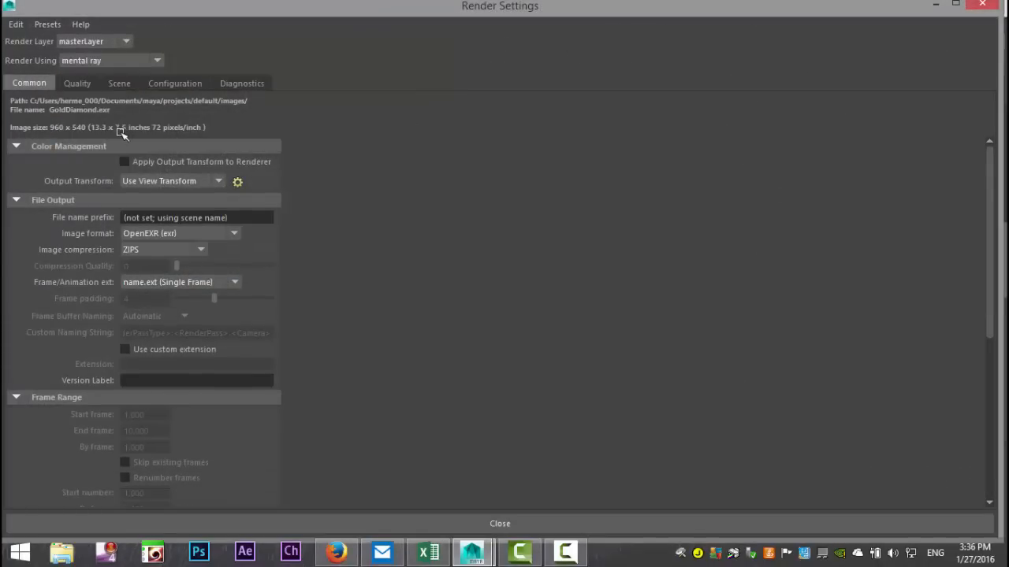
left_click(76, 83)
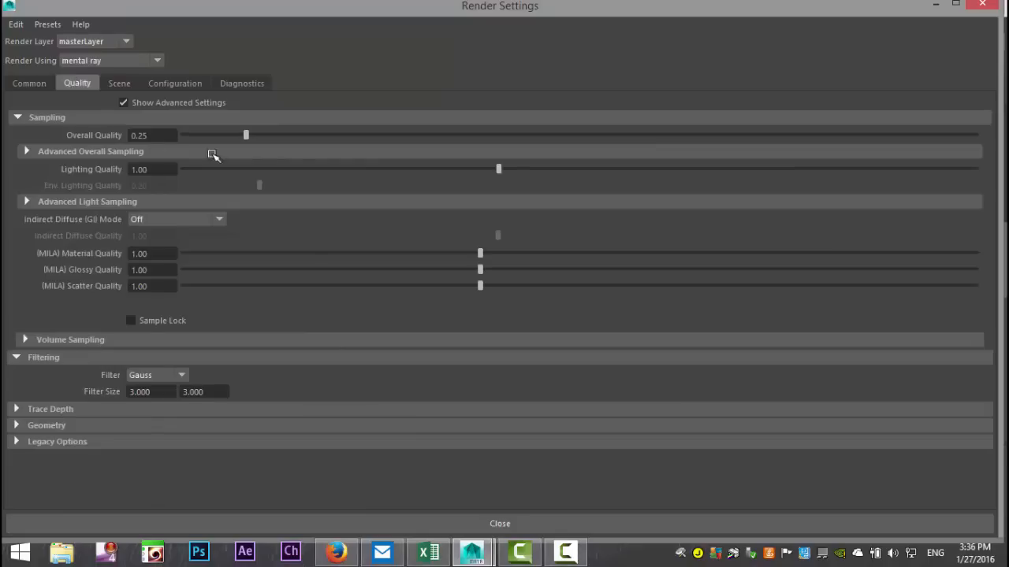
left_click_drag(245, 135, 676, 135)
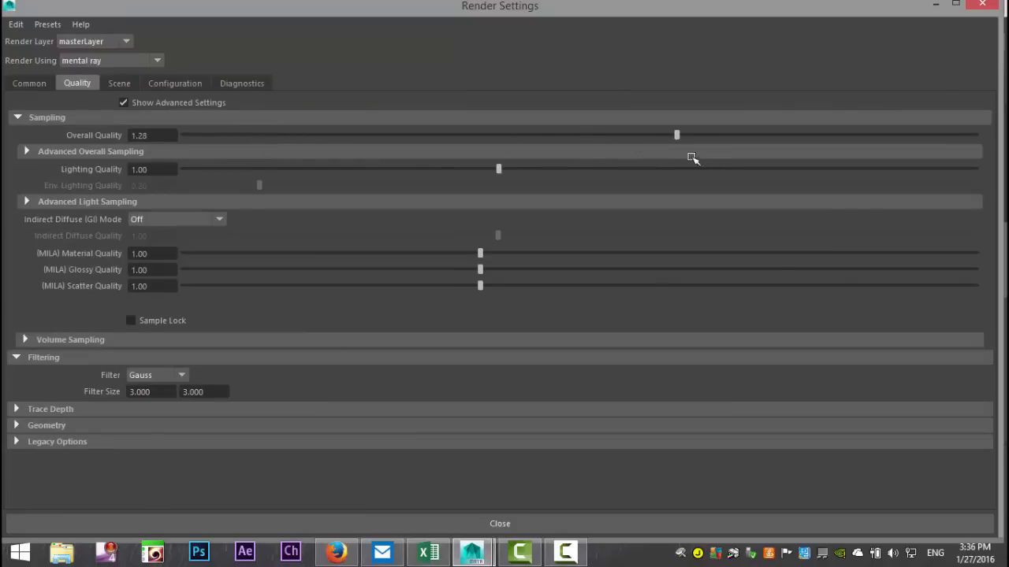
left_click_drag(676, 135, 761, 134)
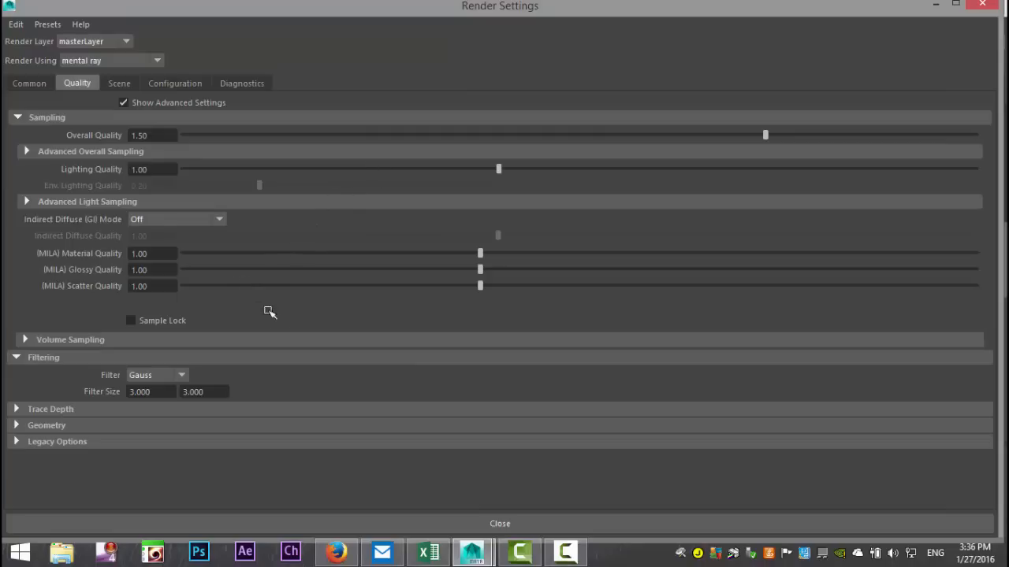
mouse_move(37, 285)
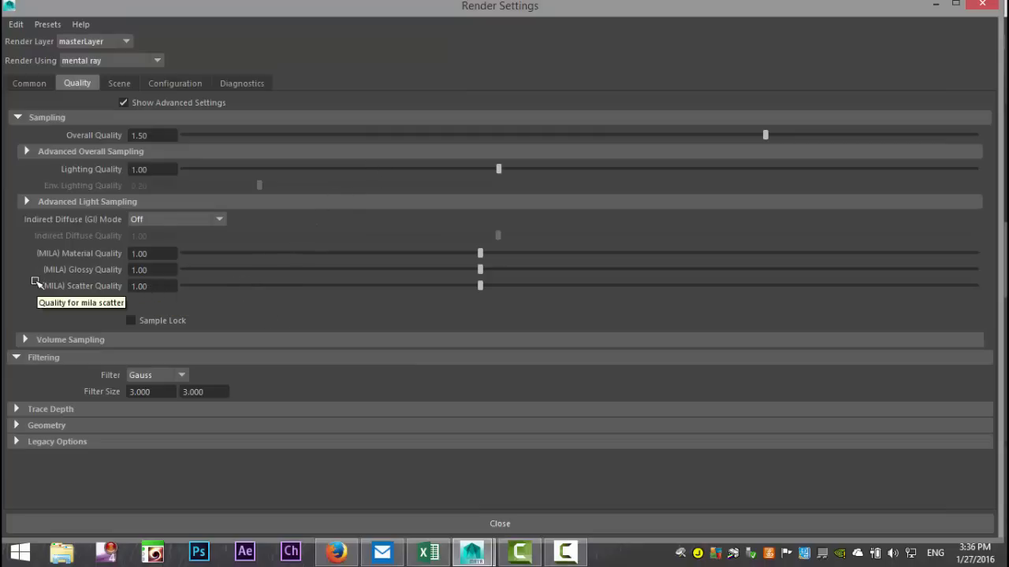
mouse_move(14, 445)
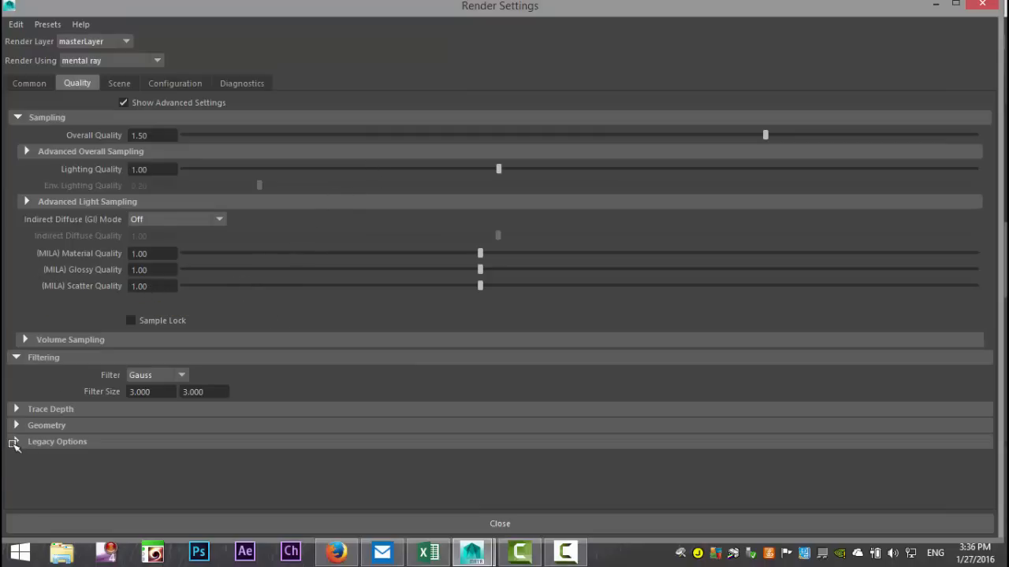
mouse_move(219, 94)
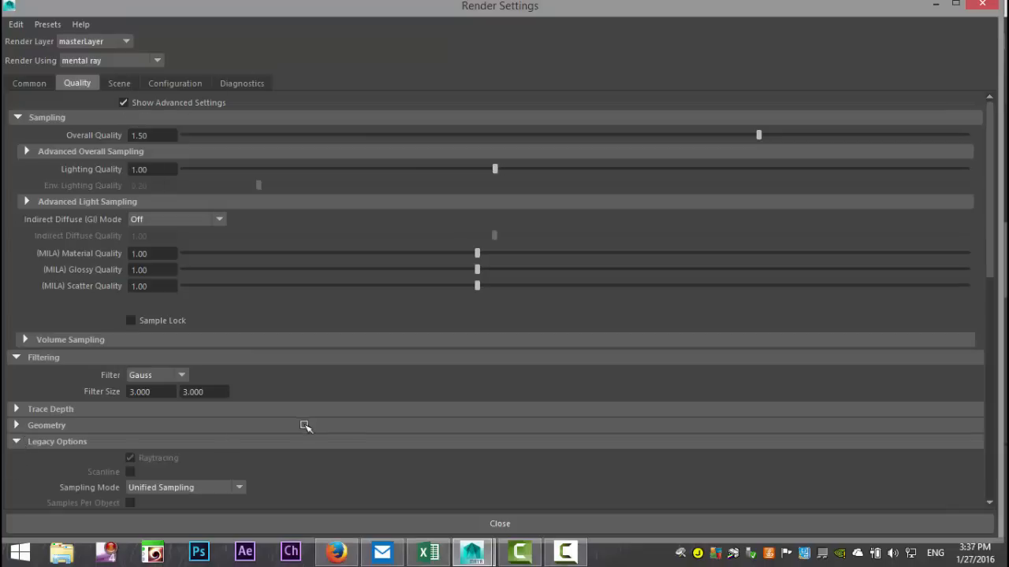
In Legacy Options, set Shadows to 6 and reflection and refraction blur limits to 3.
scroll("down", 3)
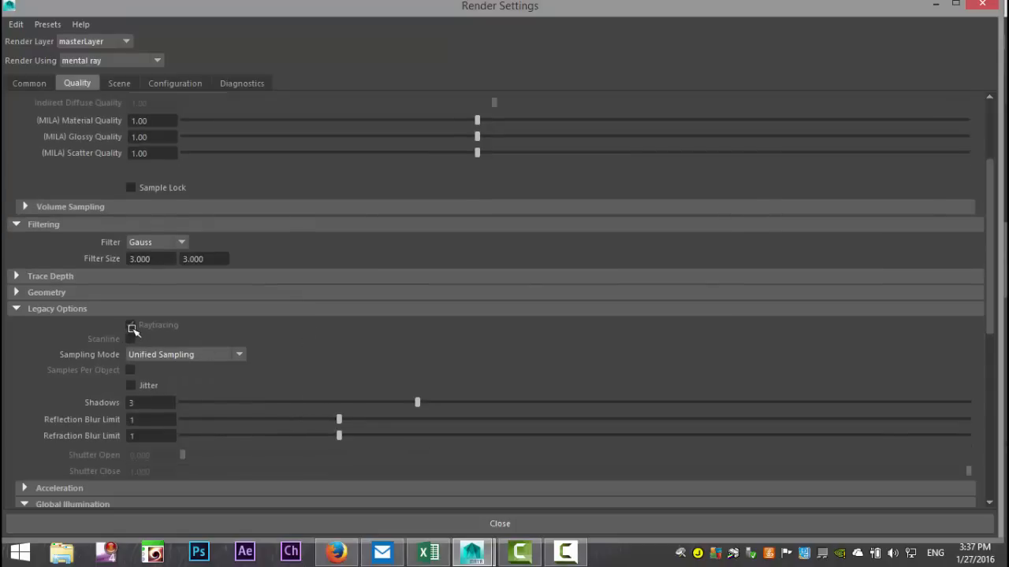
left_click(130, 325)
type("3")
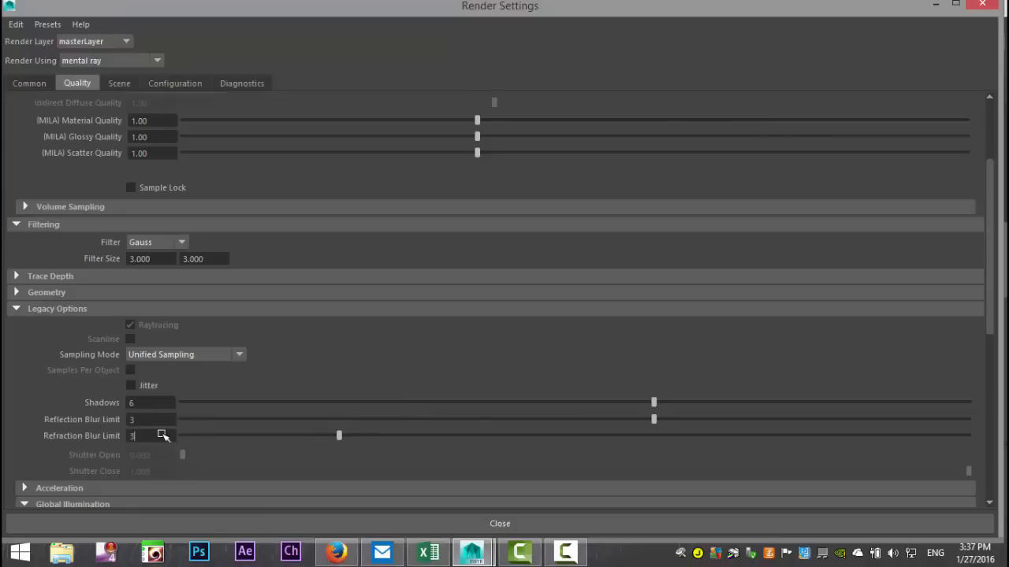
scroll("down", 3)
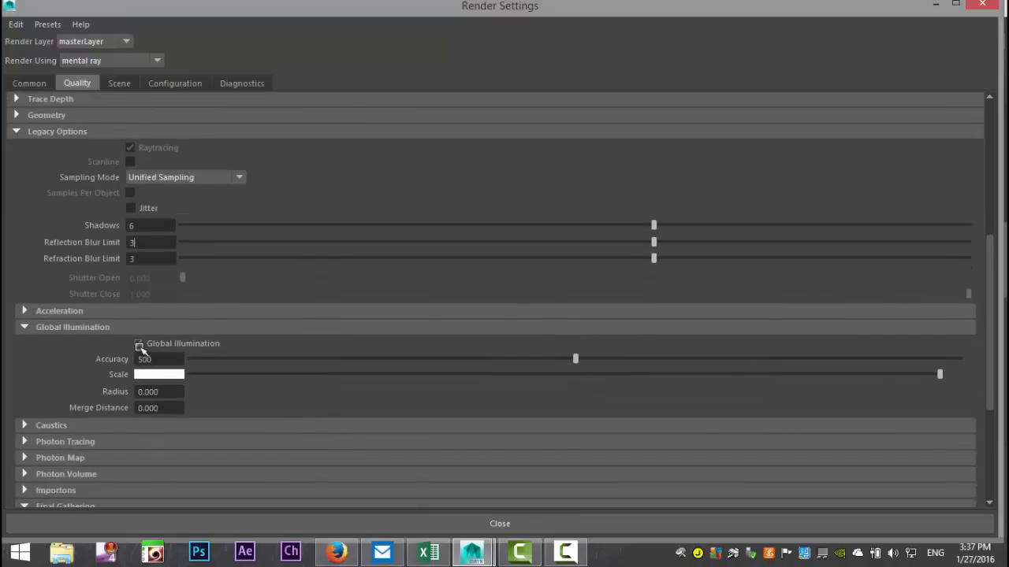
Enable global illumination and caustics, with caustics accuracy set to 150.
left_click(24, 425)
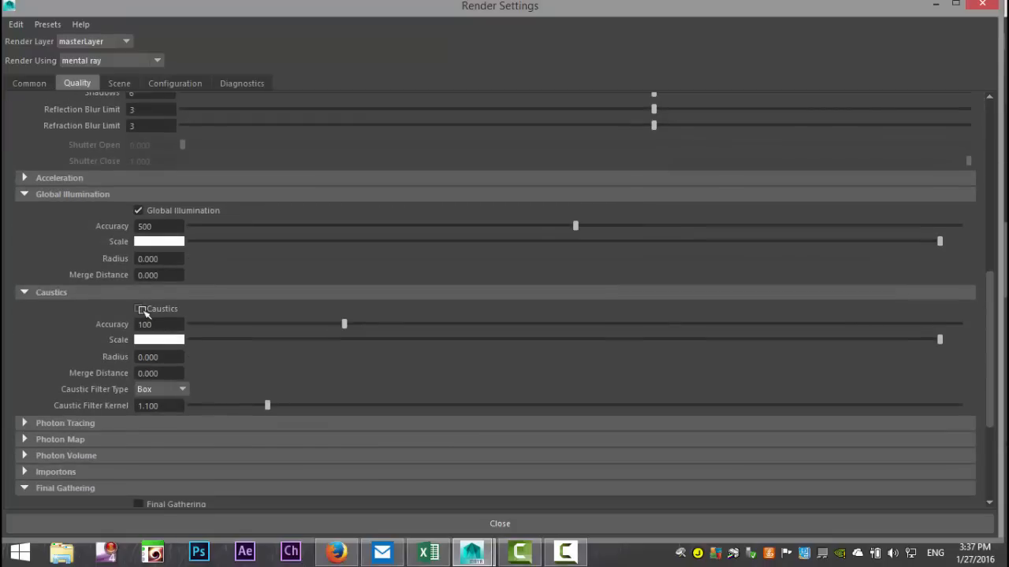
left_click(139, 309)
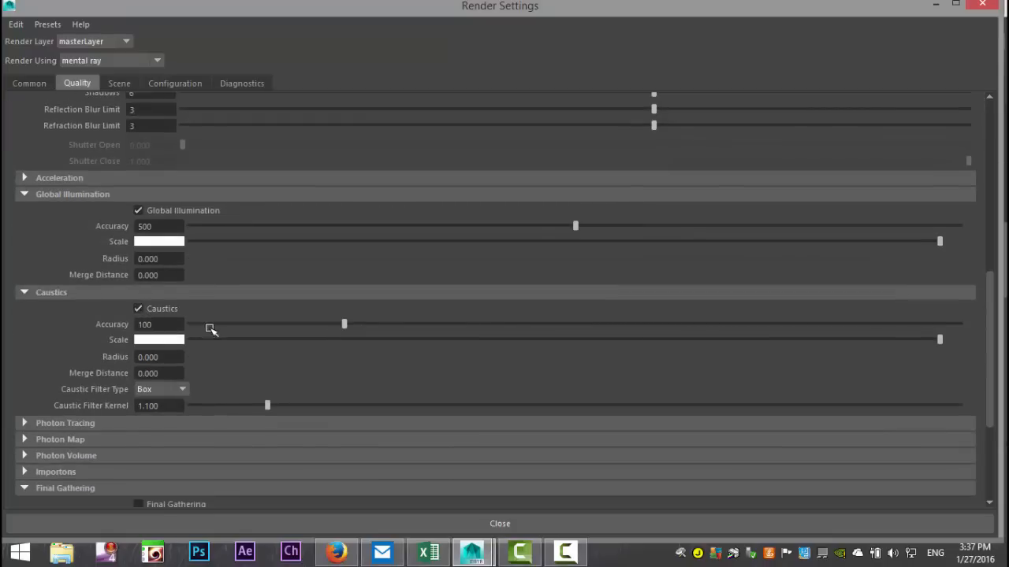
left_click_drag(345, 324, 416, 324)
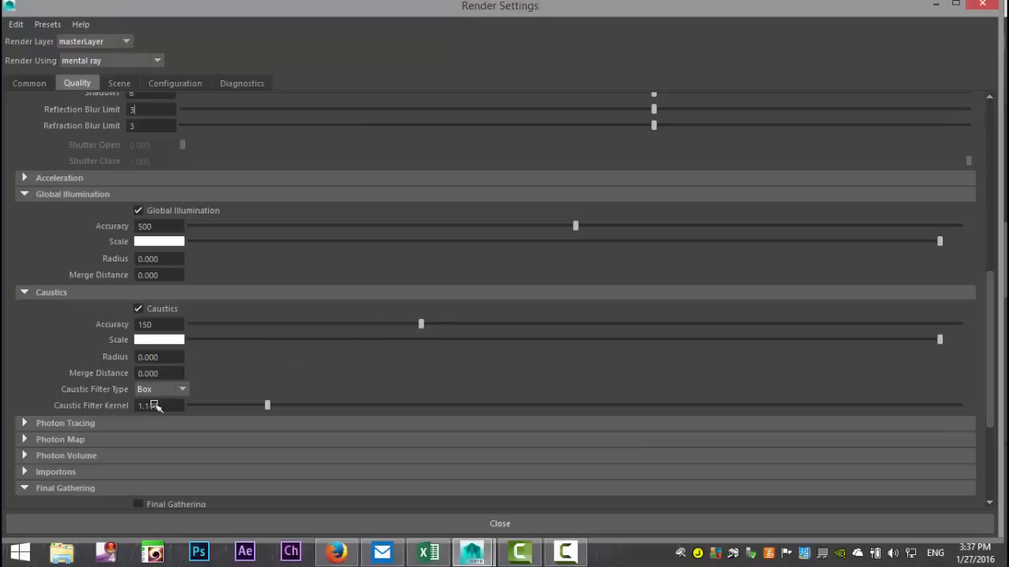
Turn on final gathering.
scroll("down", 3)
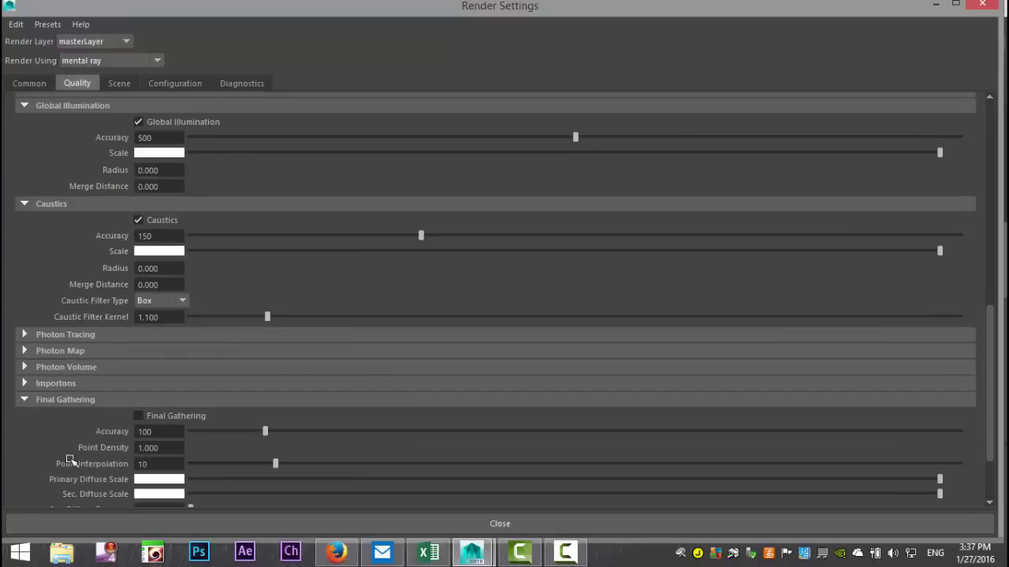
scroll("down", 3)
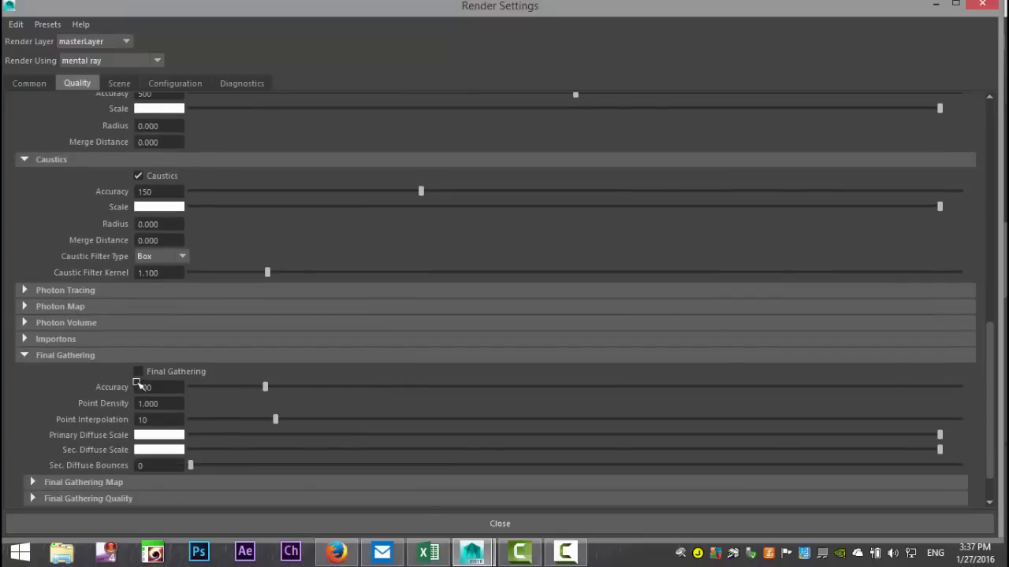
left_click(138, 371)
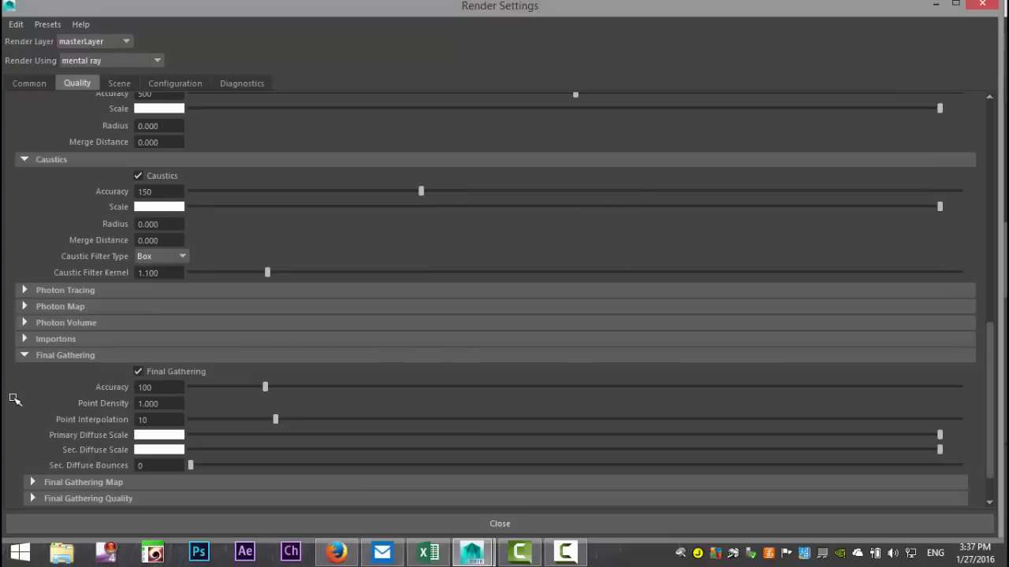
scroll("down", 3)
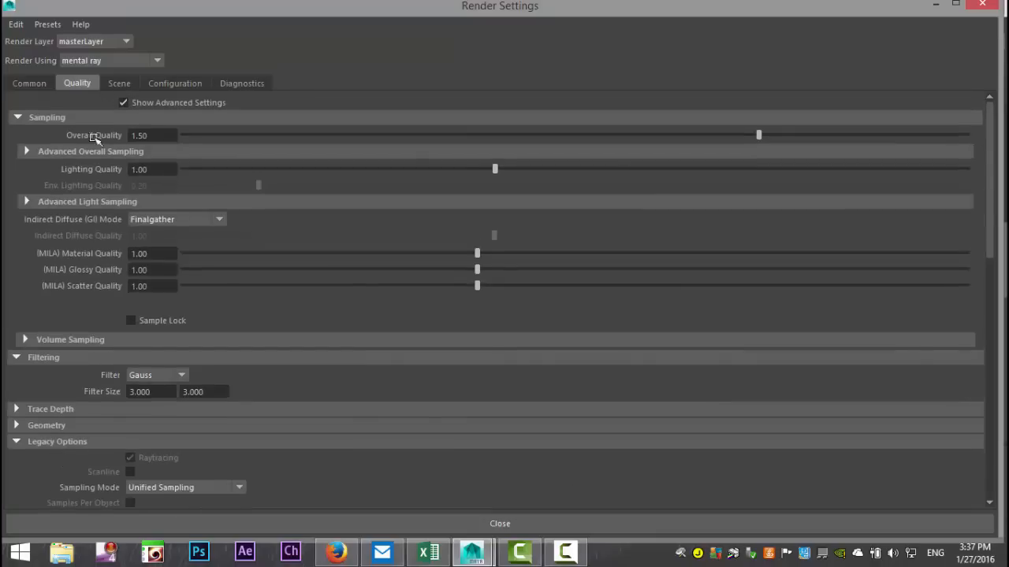
On the Scene tab, create Image Based Lighting under Environment.
left_click(119, 82)
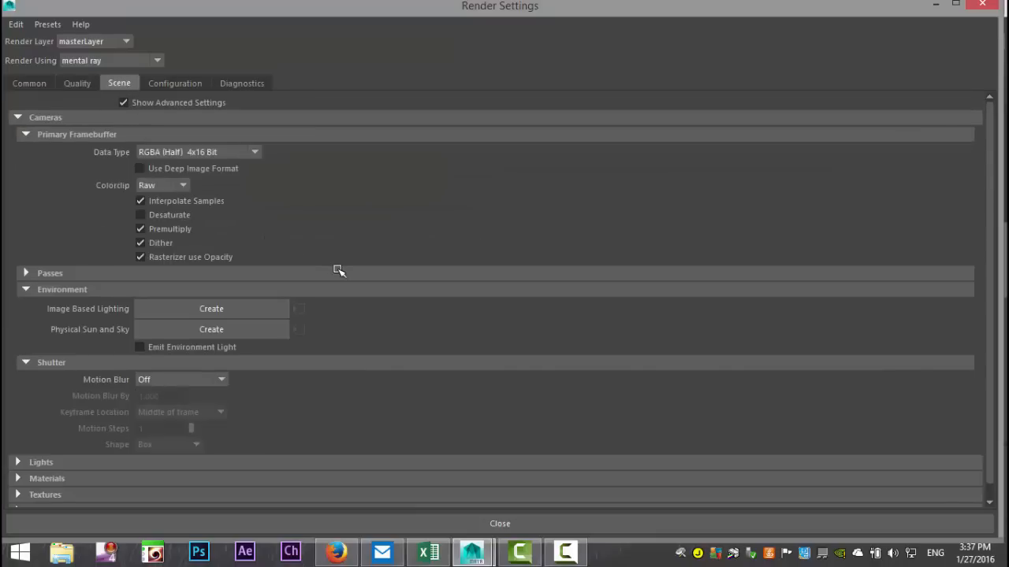
scroll("up", 3)
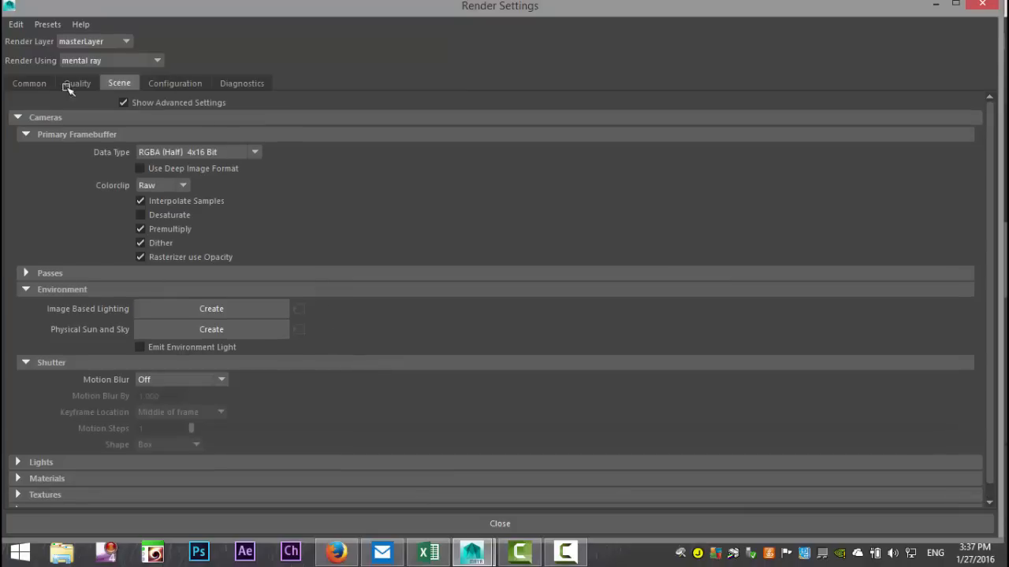
left_click(77, 83)
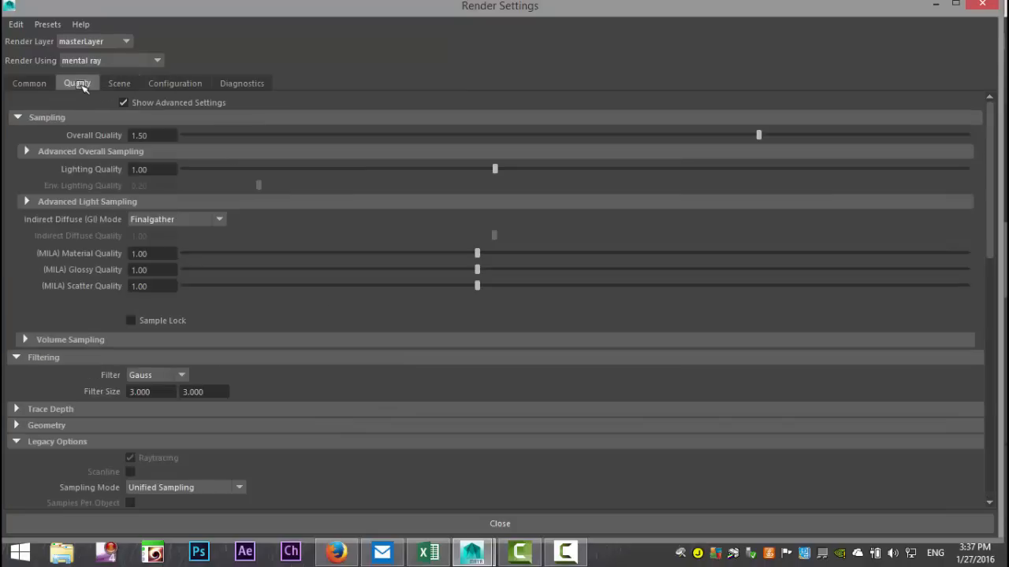
left_click(119, 83)
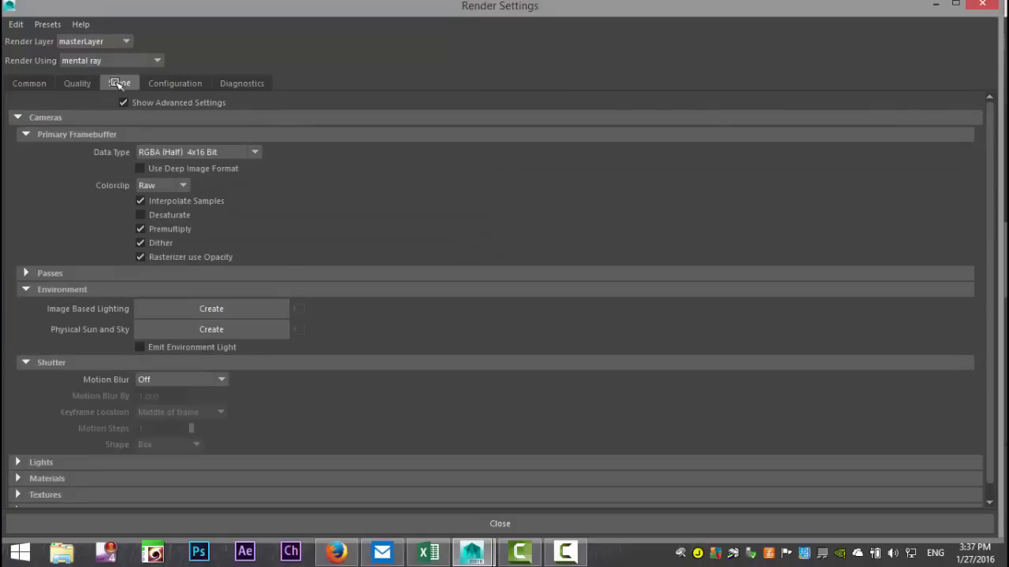
mouse_move(63, 345)
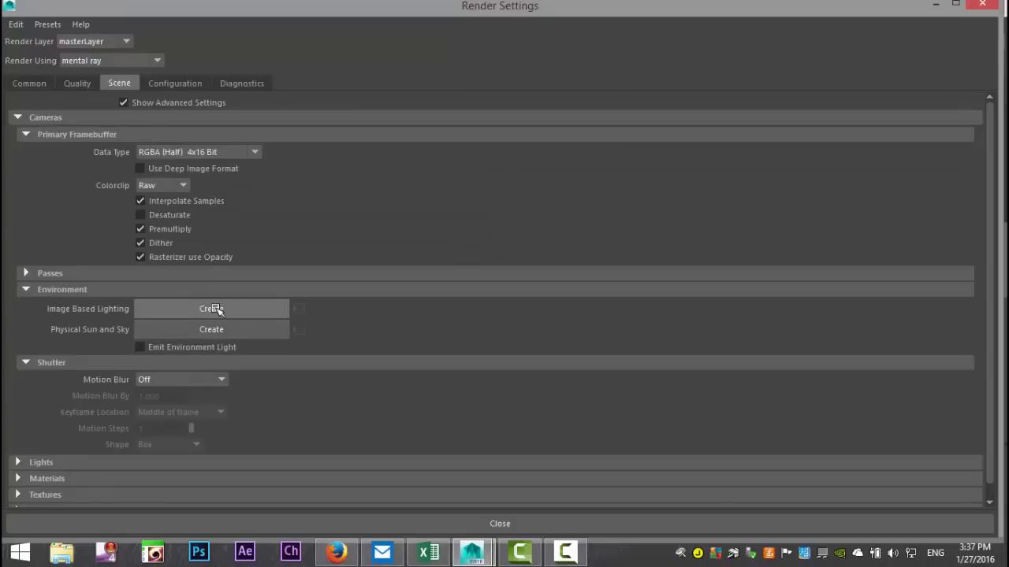
left_click(210, 309)
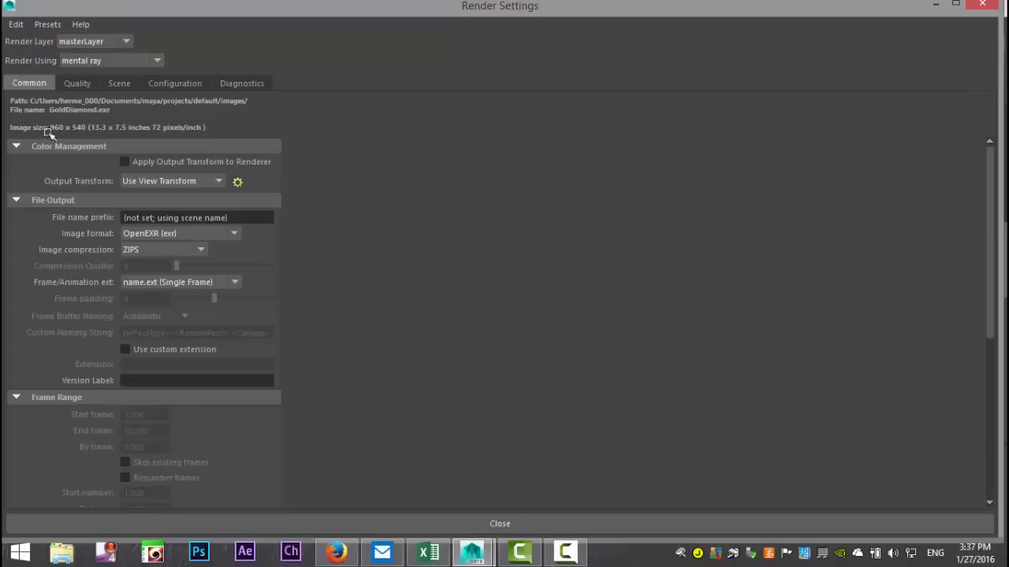
Expand Render Options on the Common tab and uncheck Enable Default Light.
scroll("down", 3)
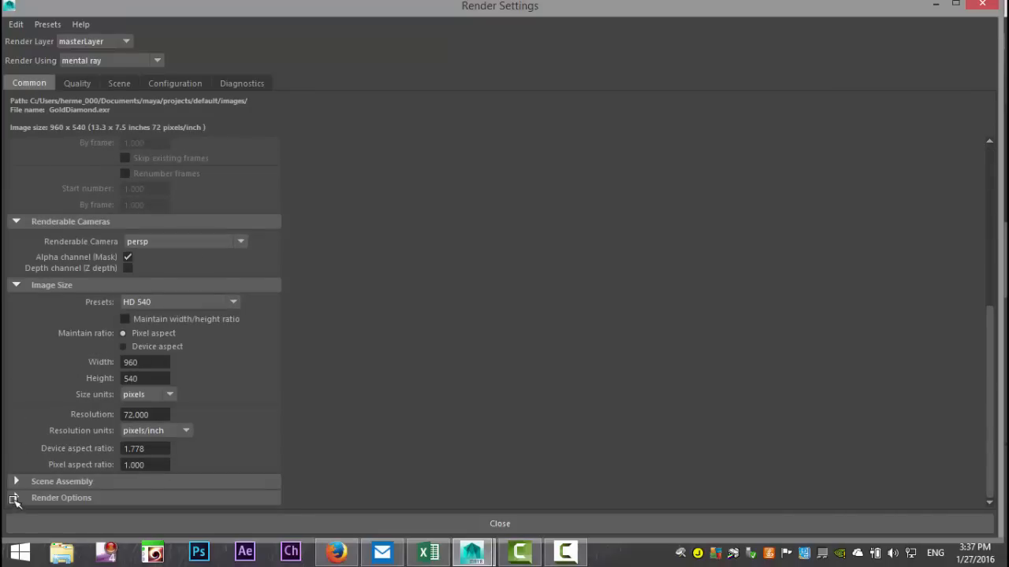
left_click(16, 497)
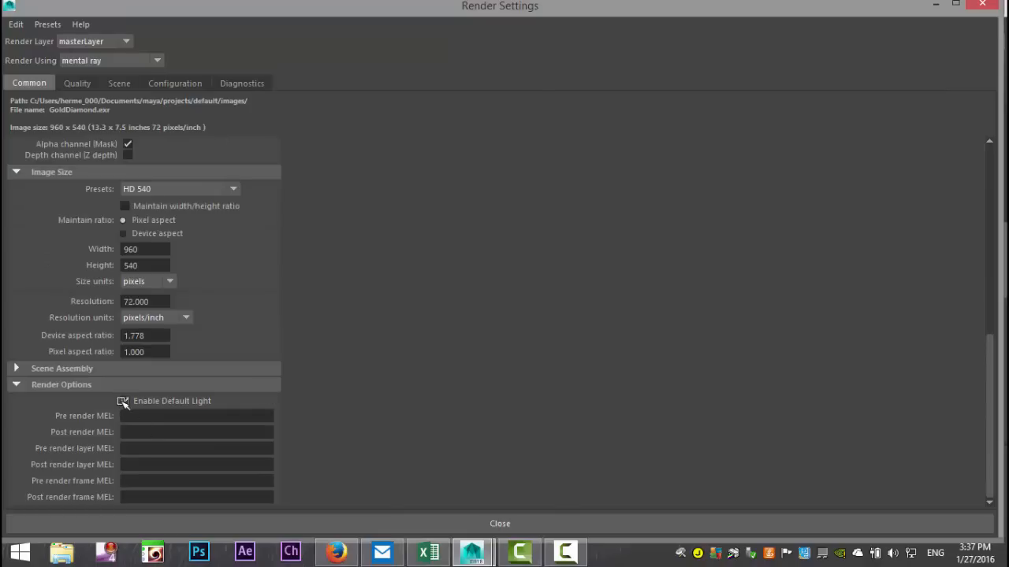
left_click(123, 401)
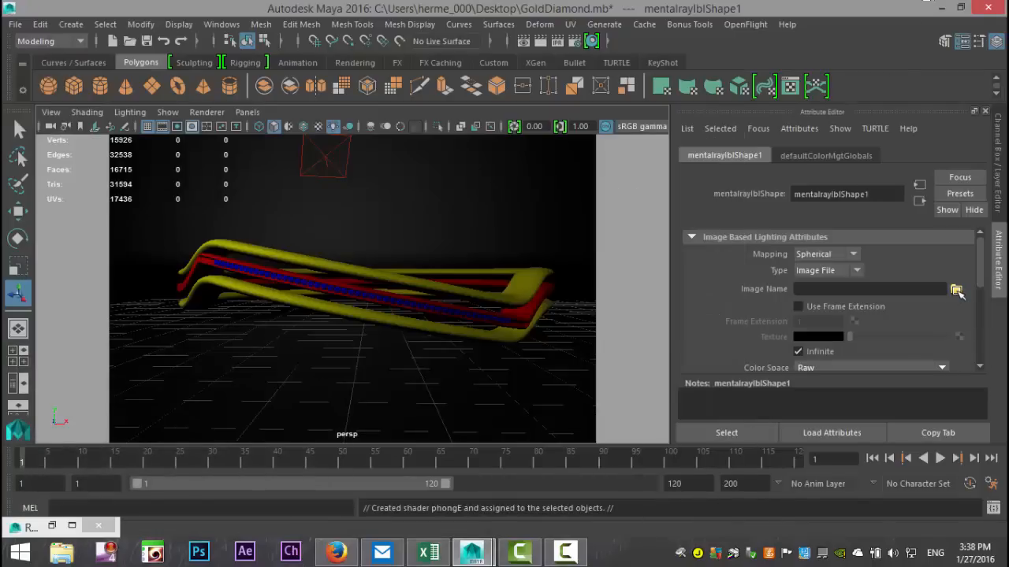
Load studio005.hdr from Documents > maya > HDRI as the IBL image.
left_click(956, 288)
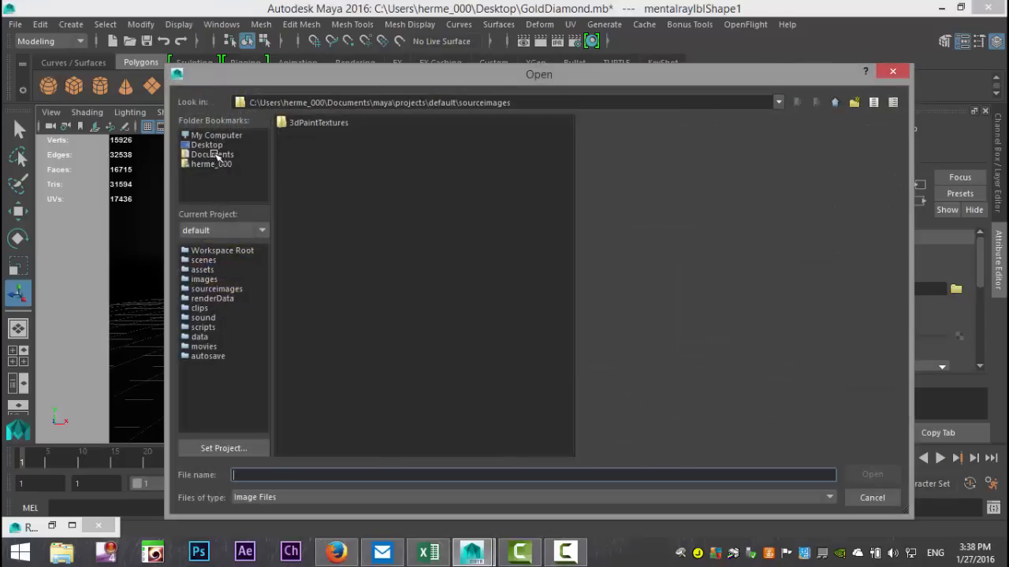
left_click(211, 154)
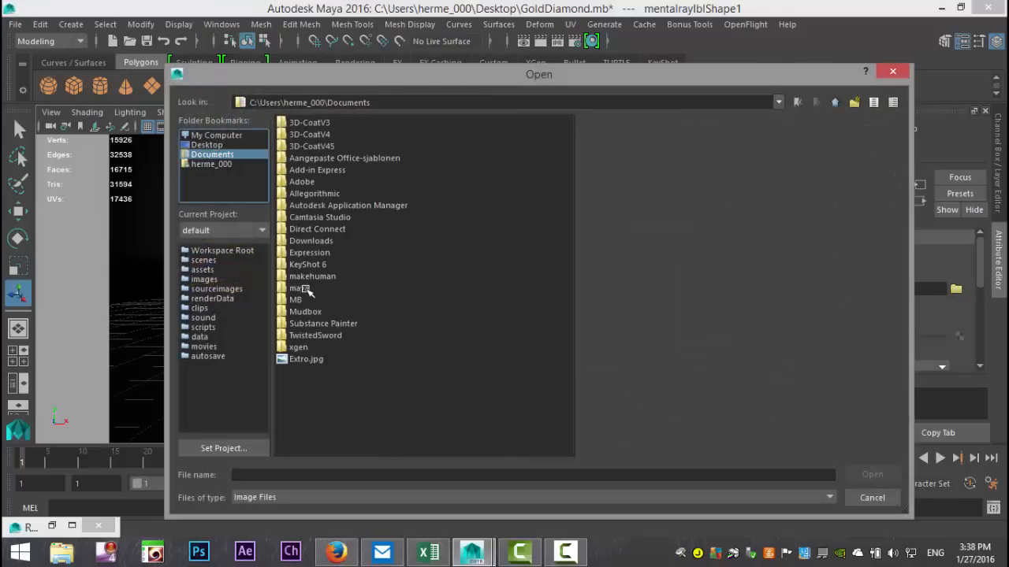
double_click(296, 288)
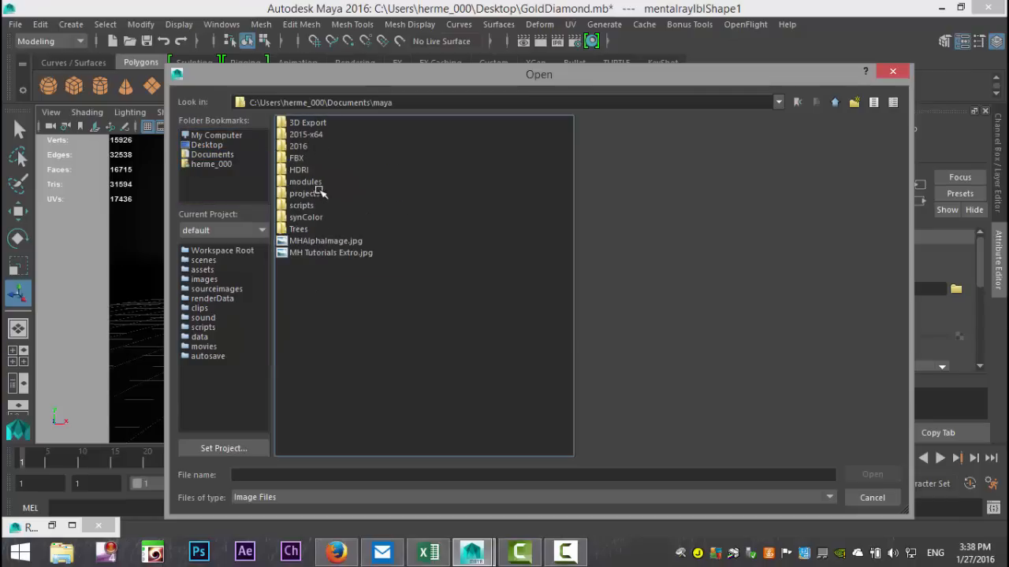
double_click(298, 170)
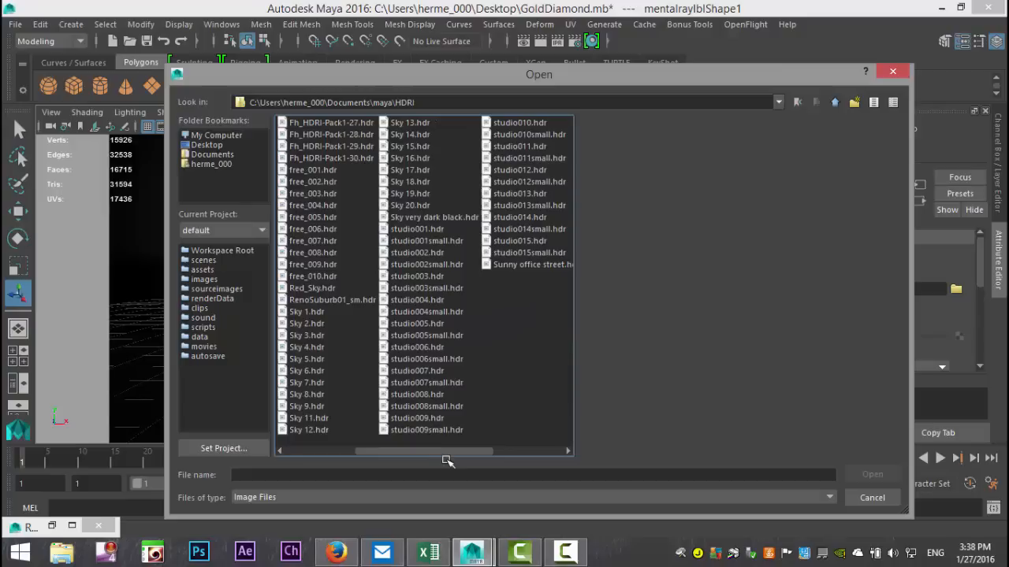
mouse_move(440, 330)
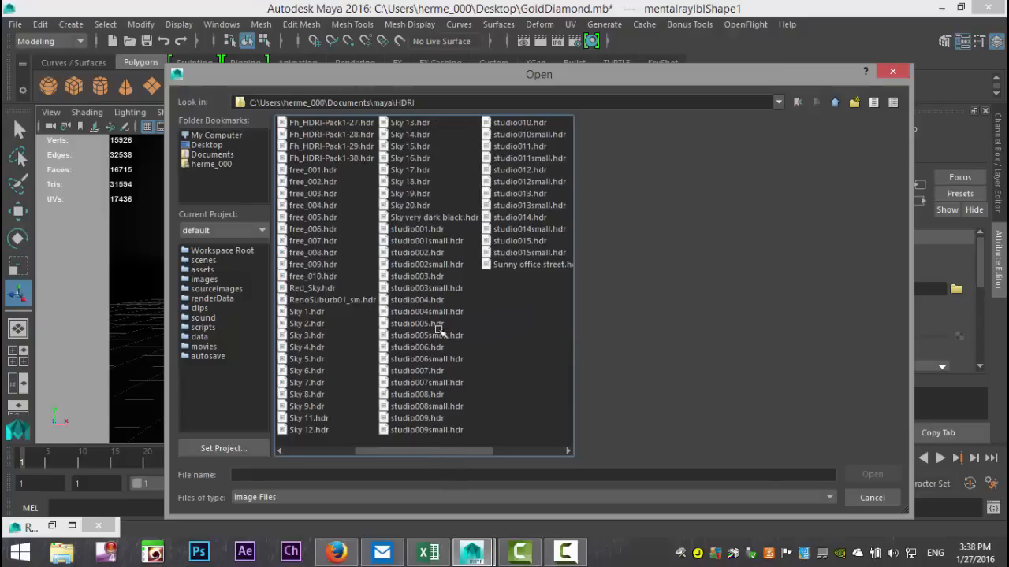
left_click(416, 323)
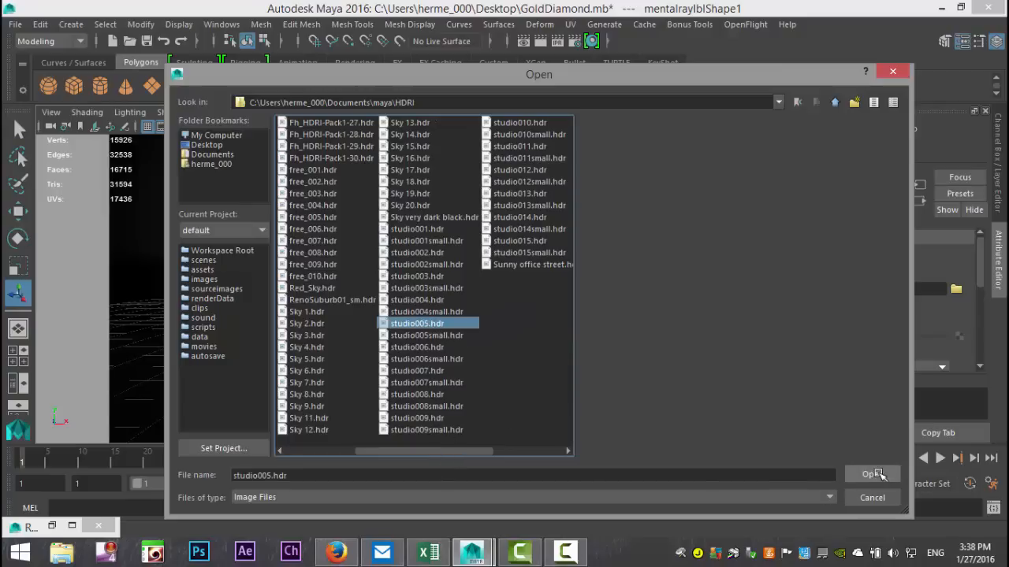
left_click(873, 473)
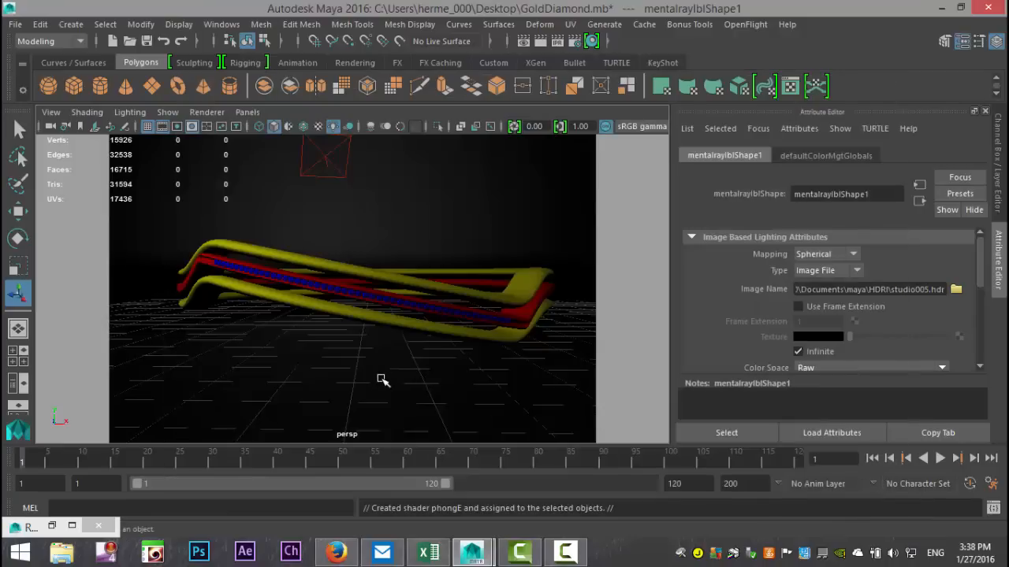
mouse_move(321, 263)
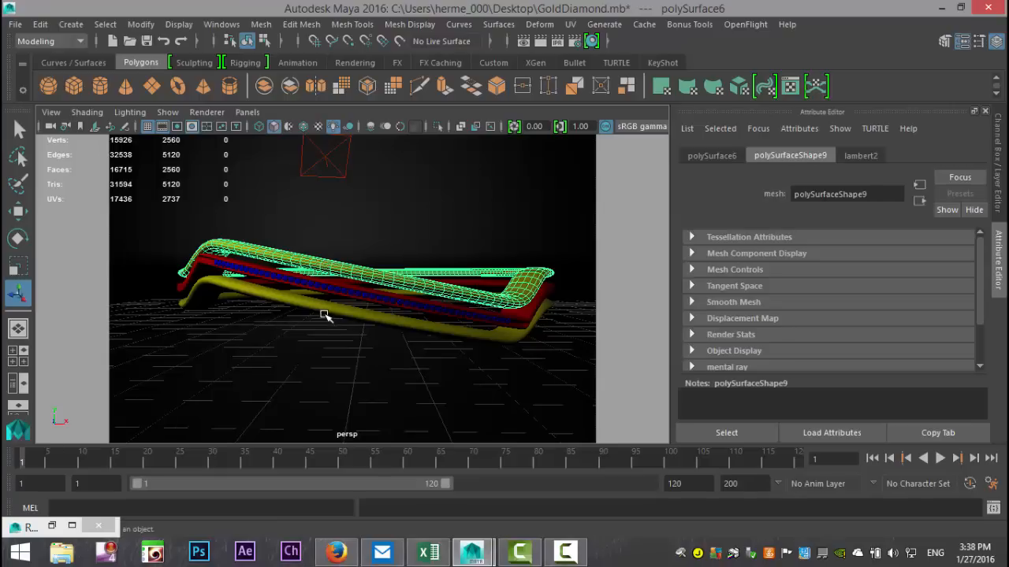
mouse_move(322, 309)
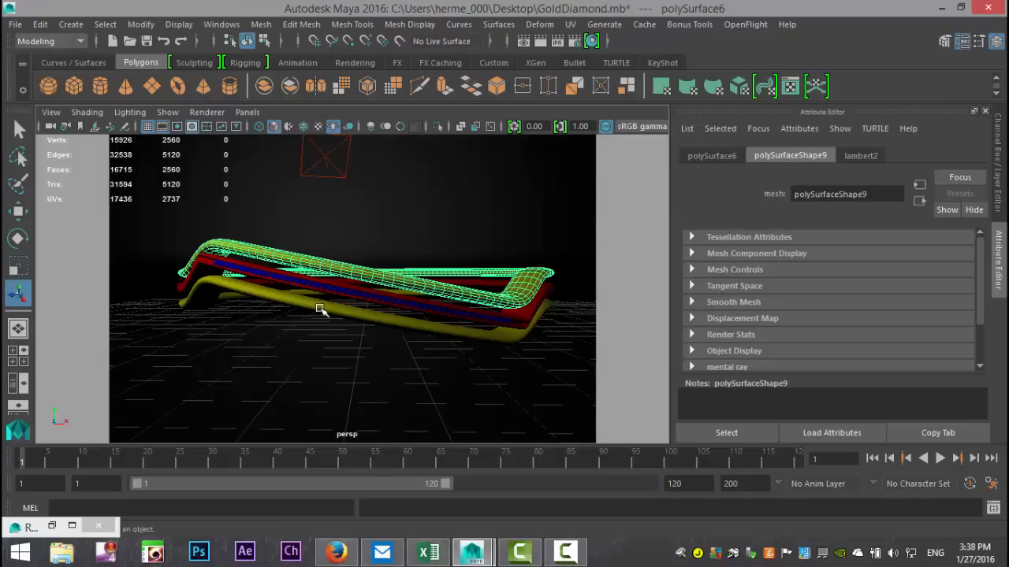
Assign a new mia_material_x to the ring band and replace its settings with the Copper preset.
left_click(204, 260)
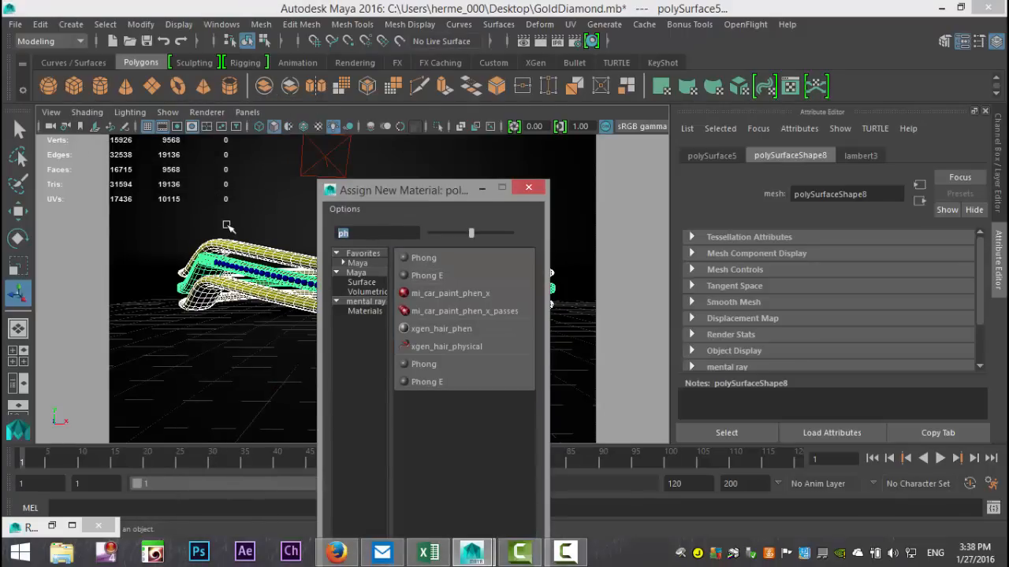
type("mia")
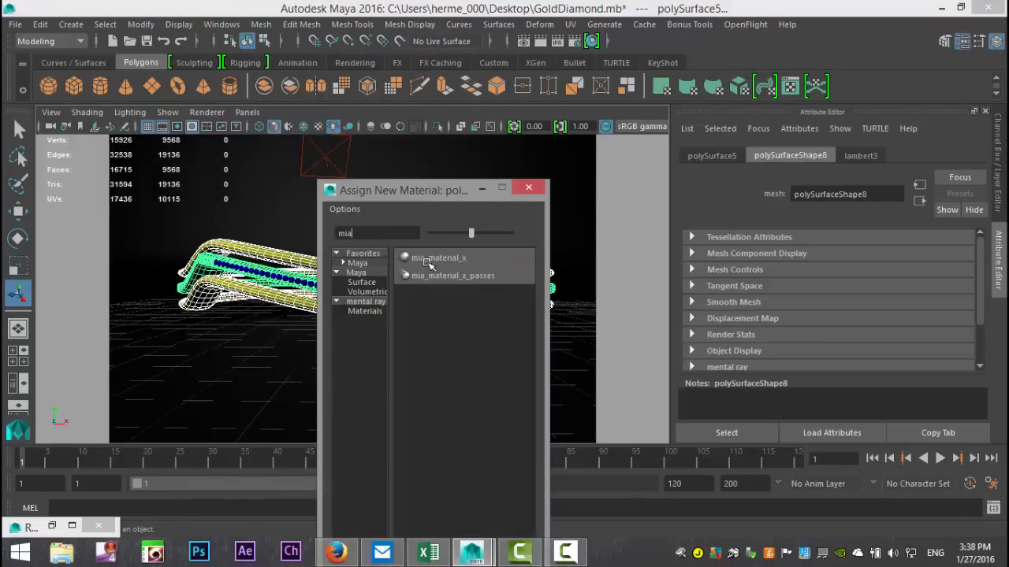
double_click(439, 257)
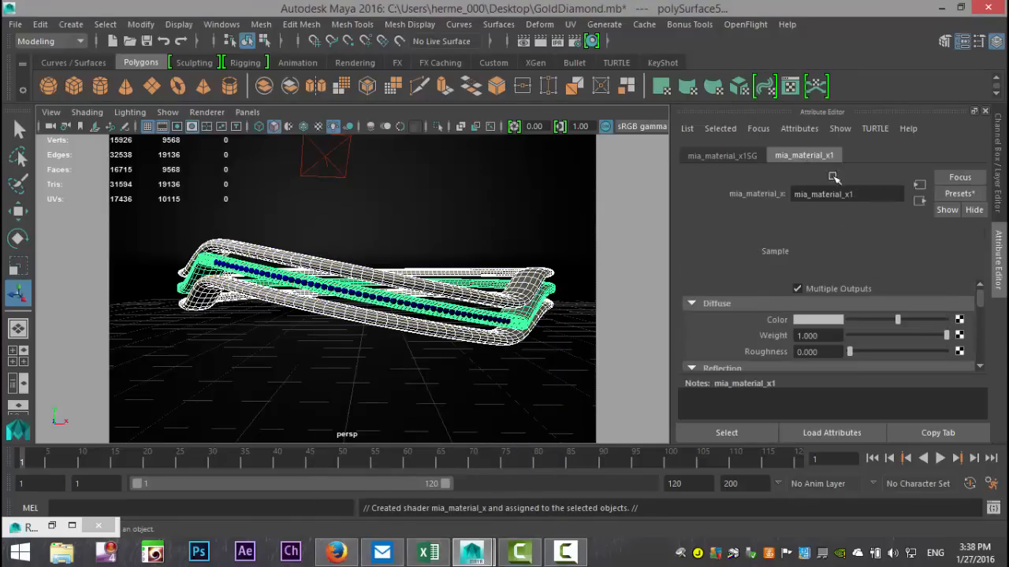
left_click(959, 193)
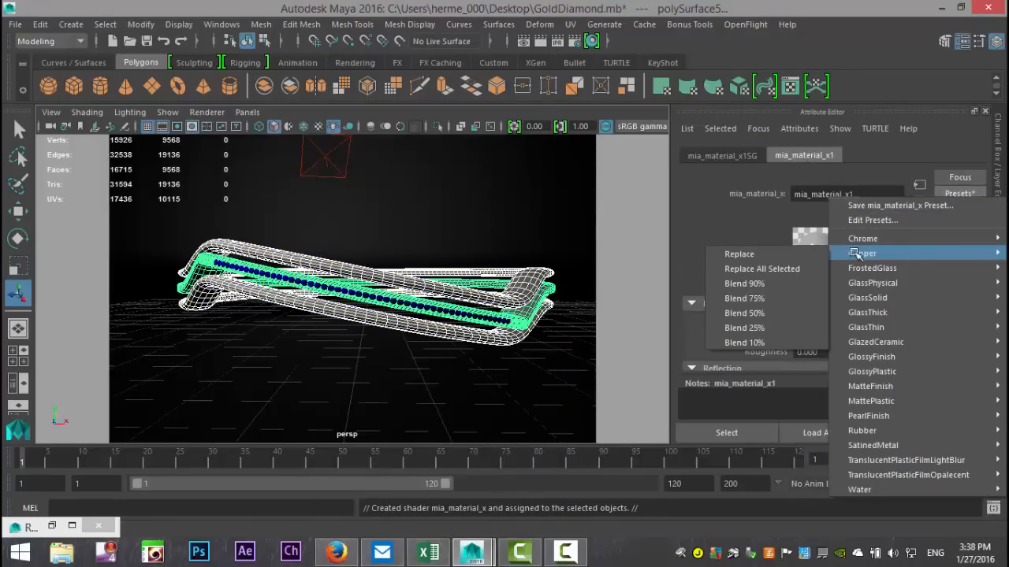
left_click(862, 253)
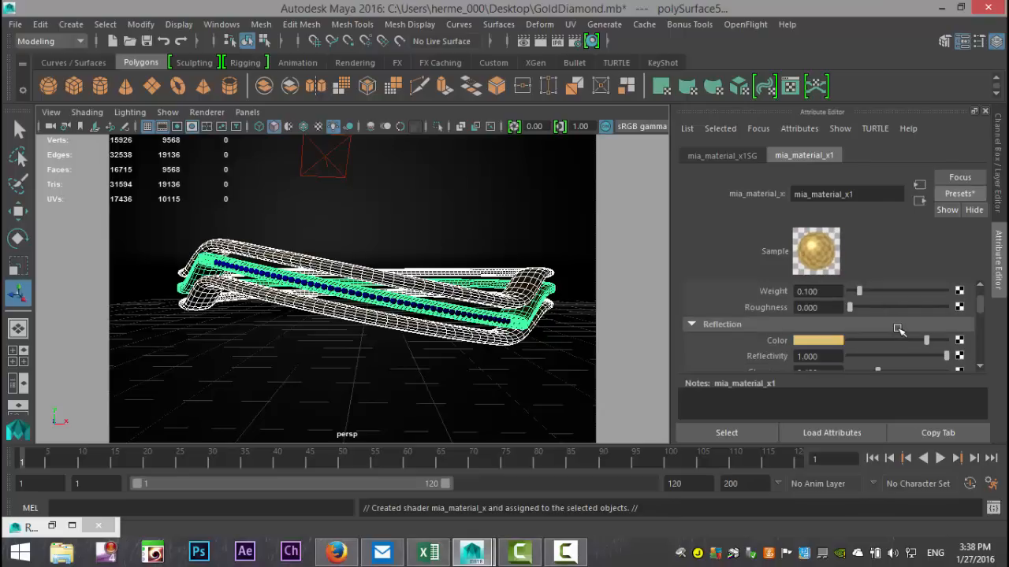
Darken the reflection colour's hue and value, and raise the glossy reflection samples.
left_click(818, 340)
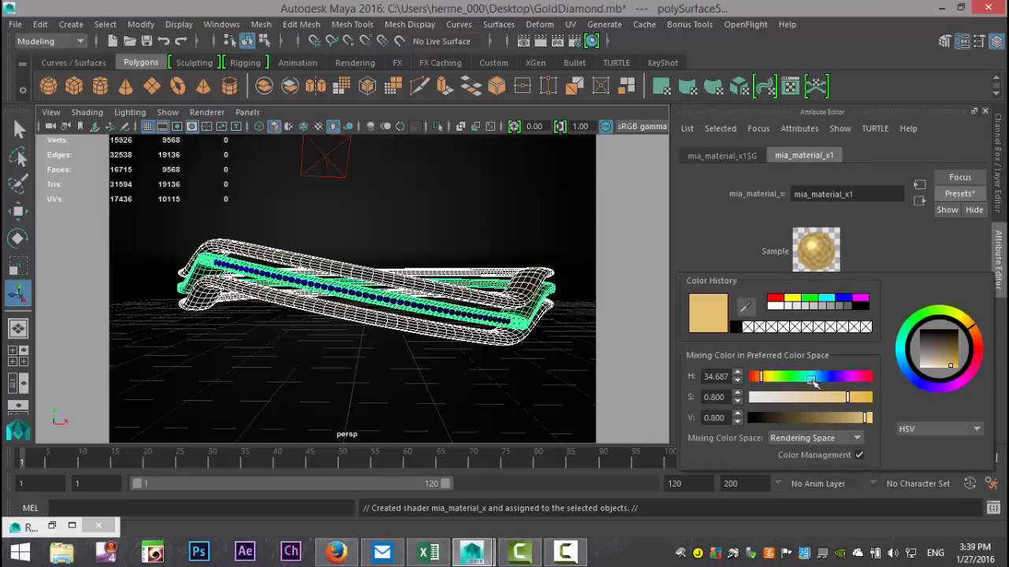
left_click_drag(865, 417, 839, 417)
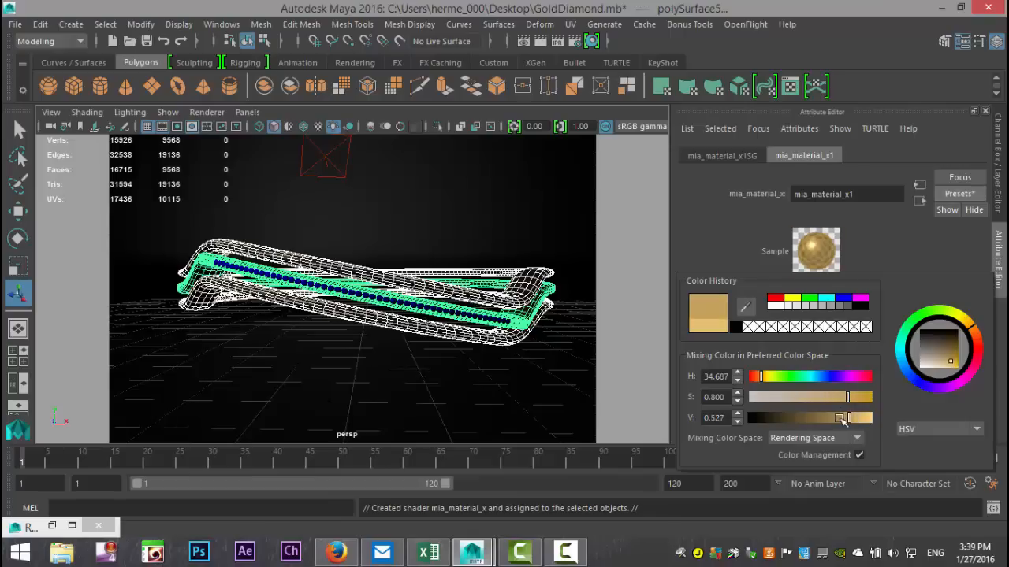
left_click_drag(847, 418, 832, 418)
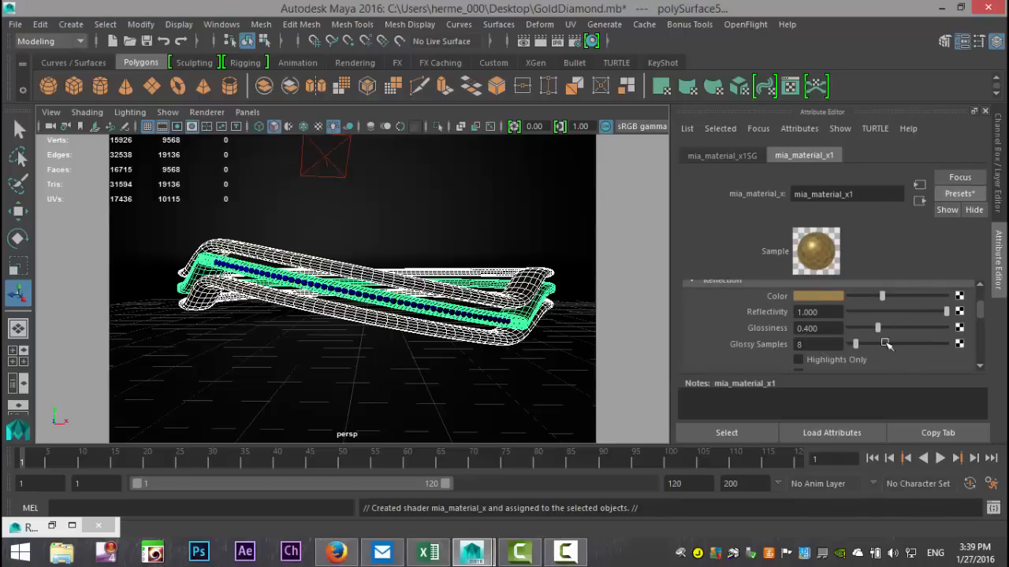
left_click_drag(878, 328, 904, 328)
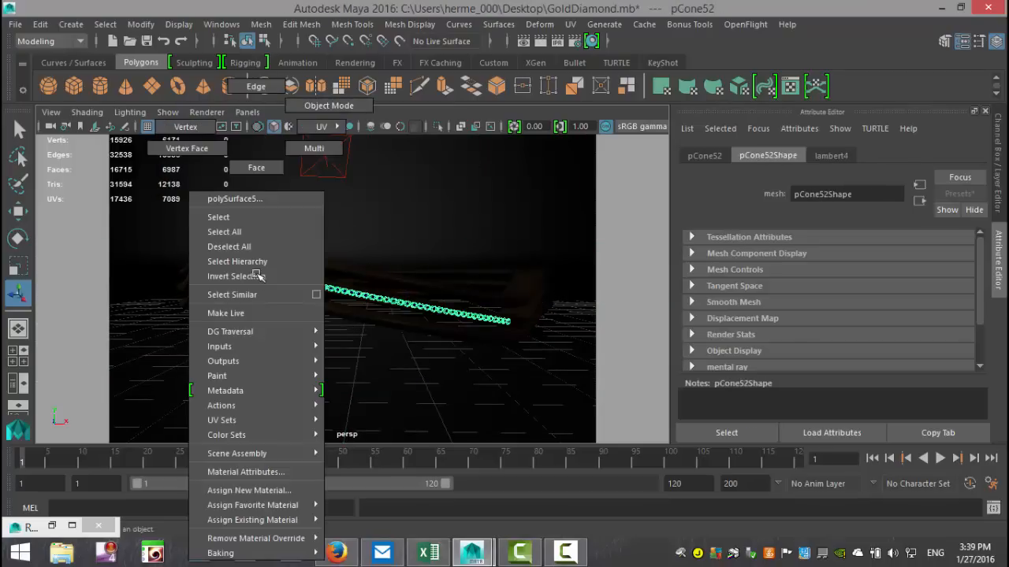
Give the diamond stones pCone52 their own mia_material_x with the GlassThick preset.
left_click(249, 489)
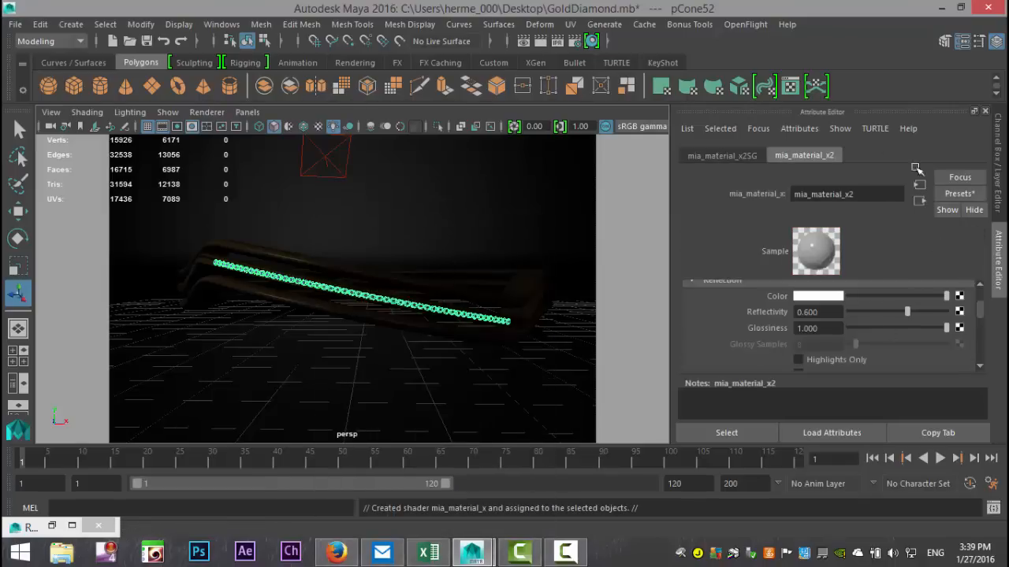
left_click(959, 193)
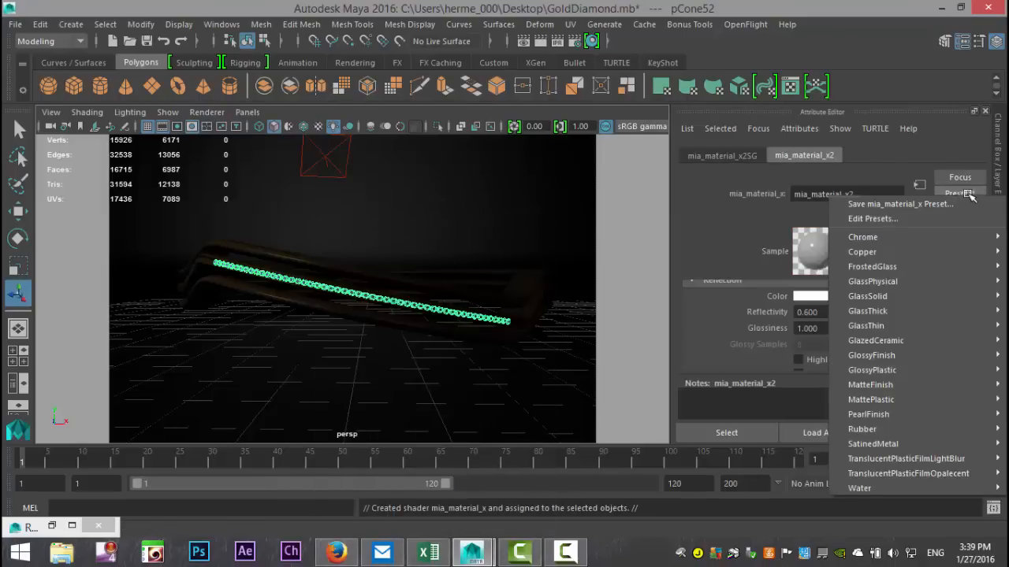
mouse_move(867, 311)
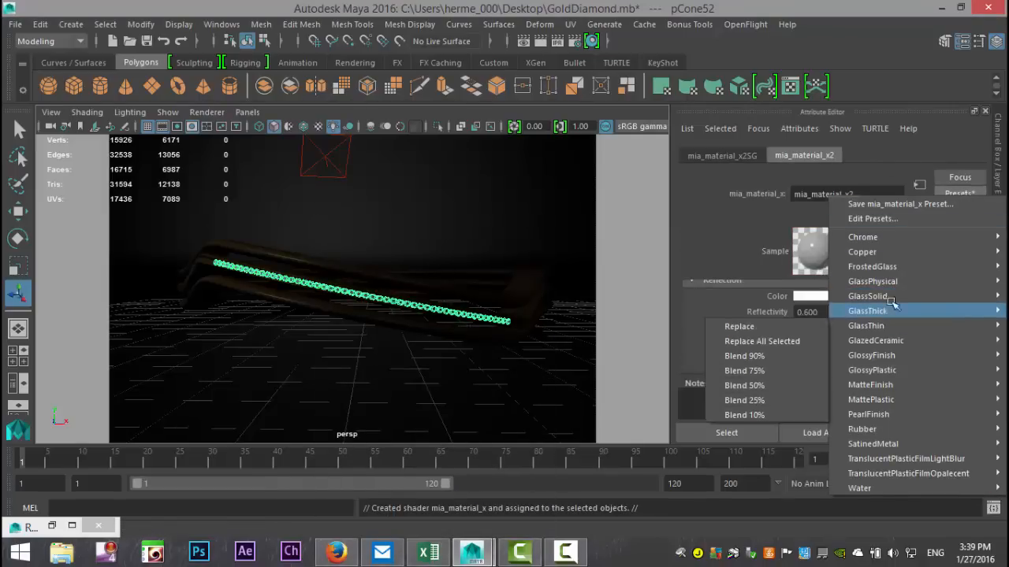
mouse_move(866, 296)
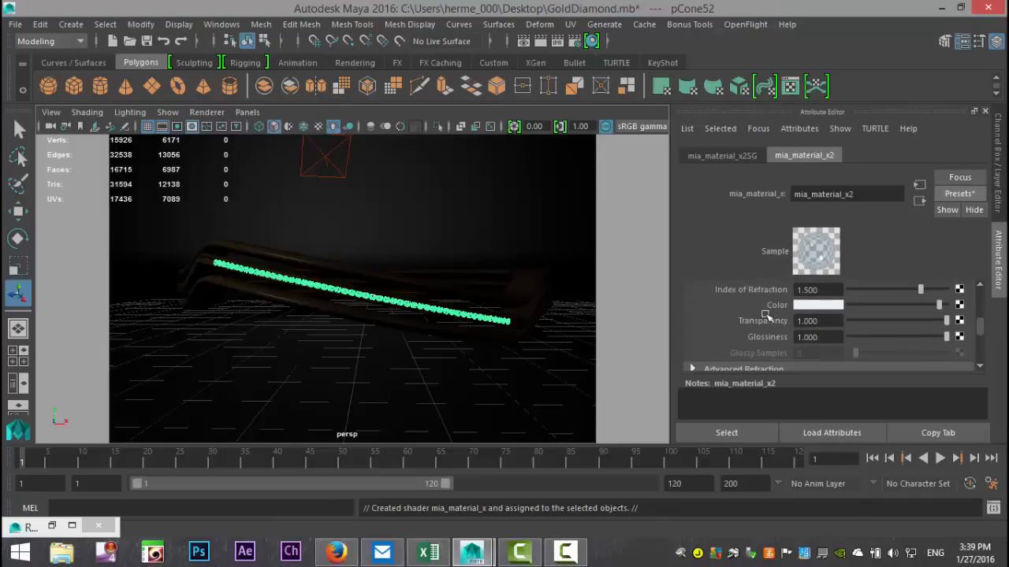
left_click(818, 305)
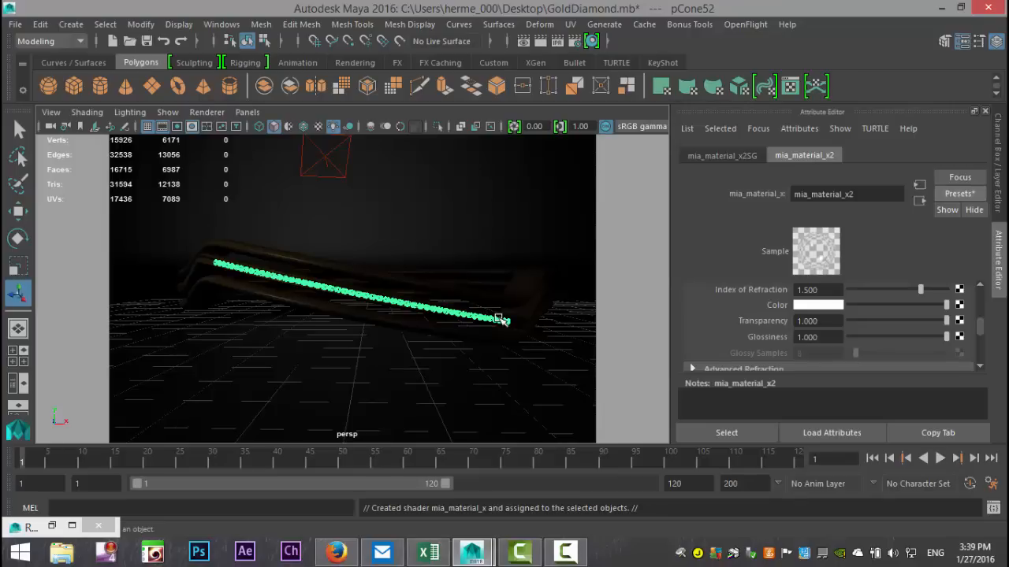
mouse_move(514, 50)
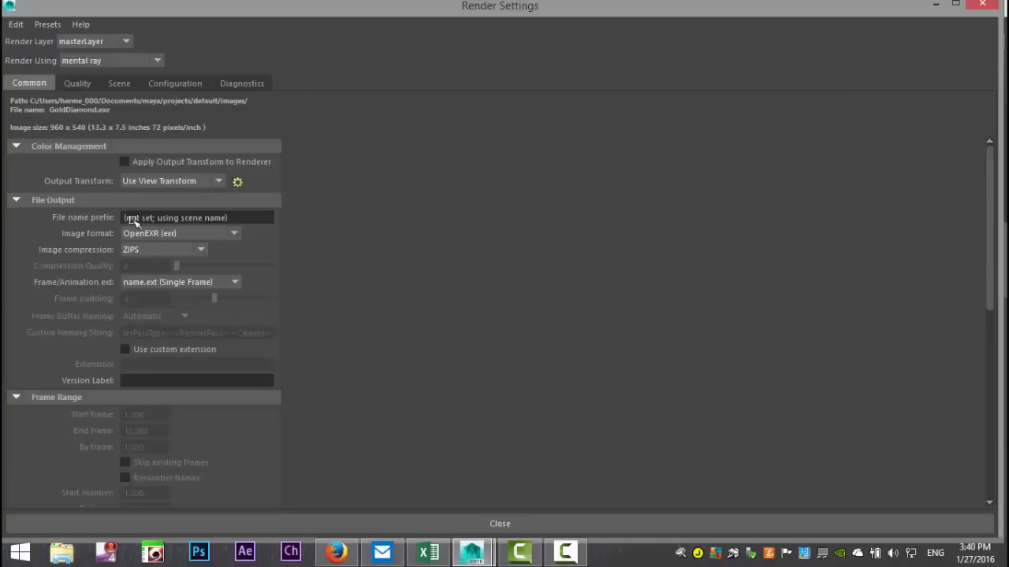
Switch the image size preset from 960×540 to HD 1080 (1920×1080) and close Render Settings.
scroll("down", 3)
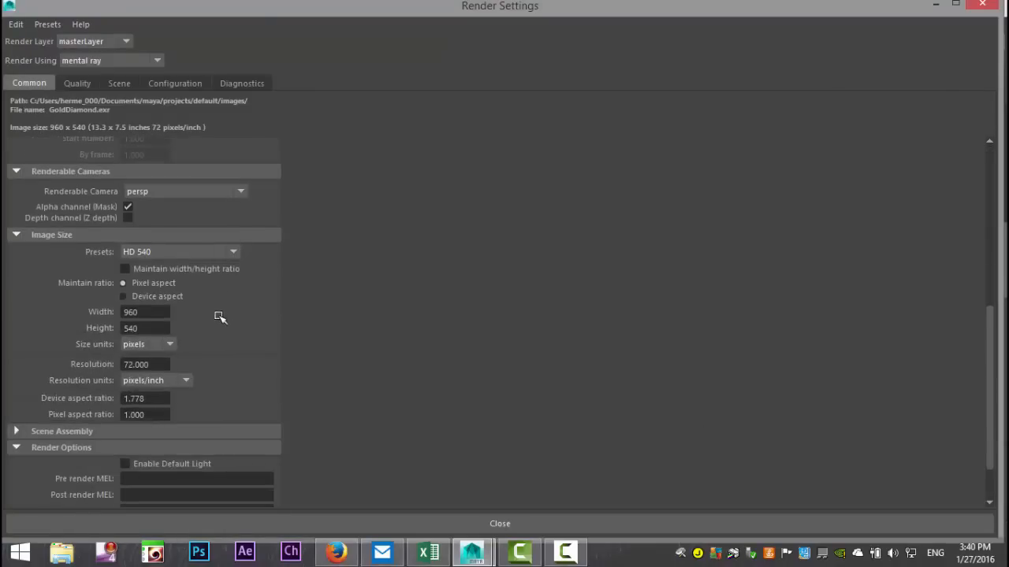
left_click(233, 251)
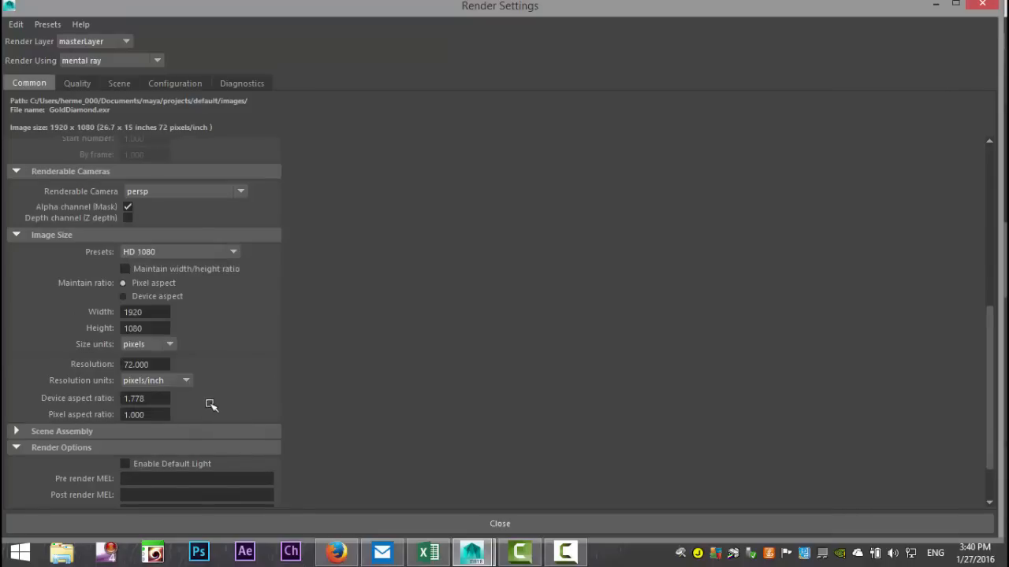
left_click(500, 523)
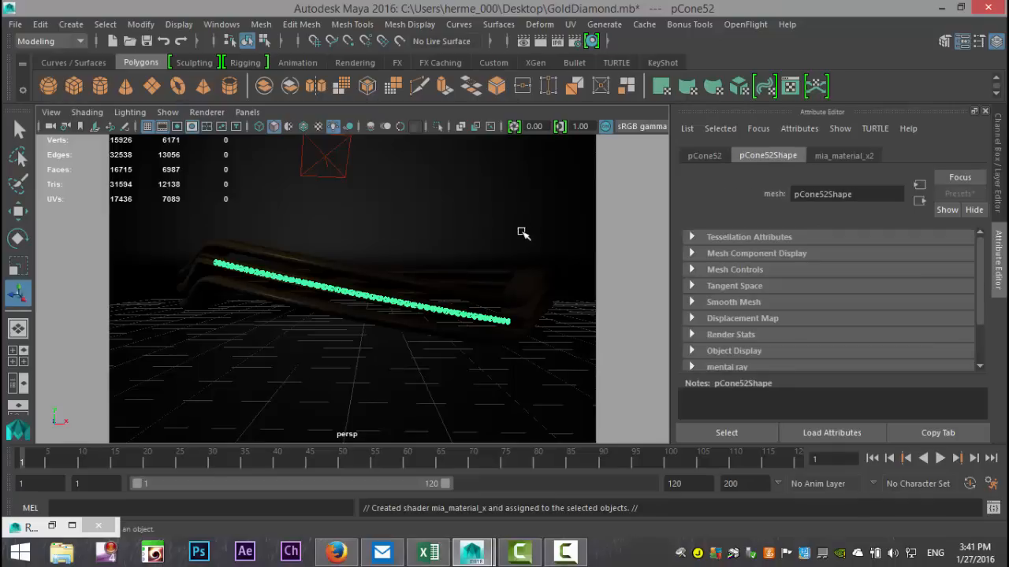
mouse_move(319, 386)
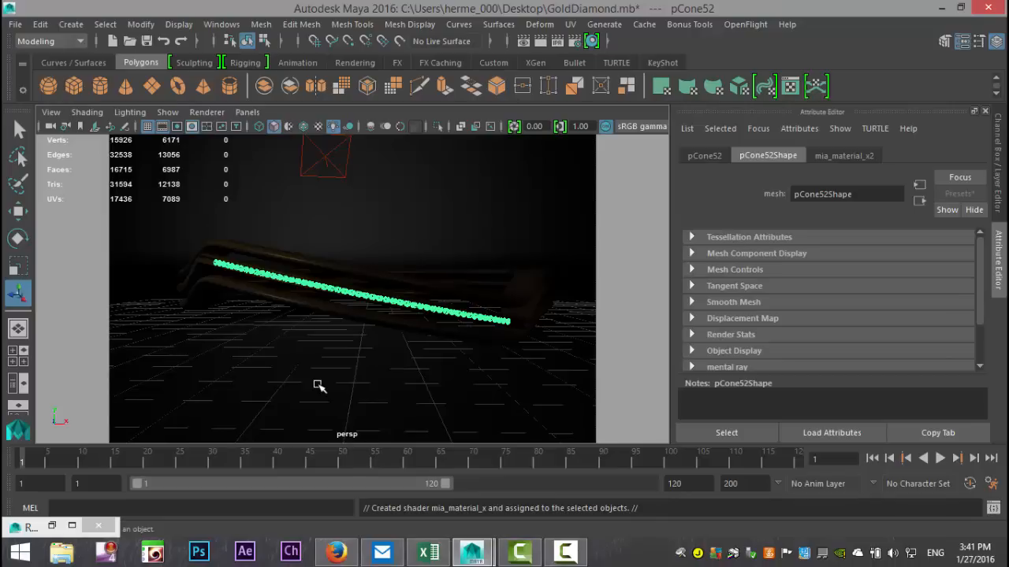
Assign a new Blinn material, blinn1, to the floor plane pPlane1.
right_click(320, 387)
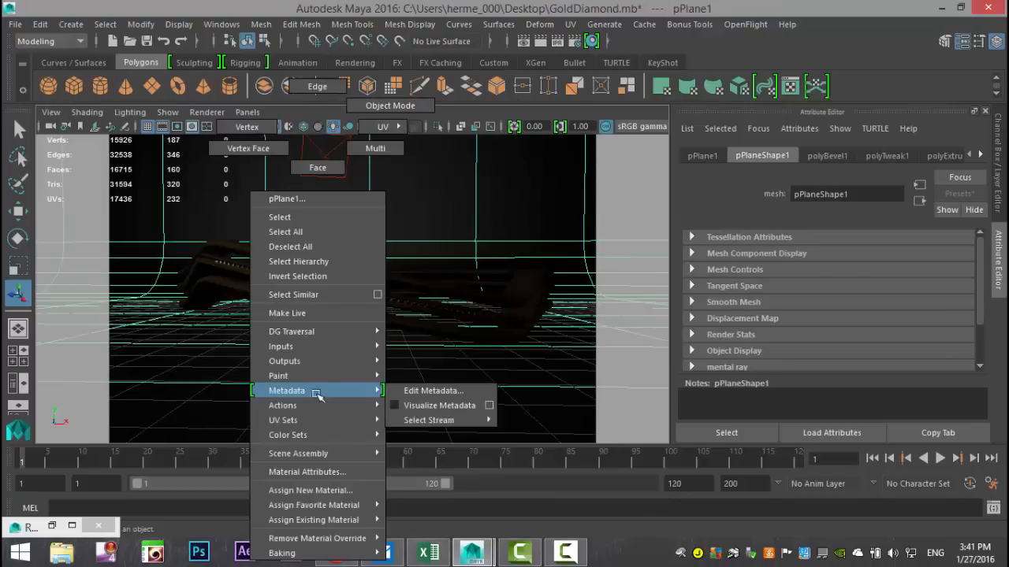
left_click(309, 489)
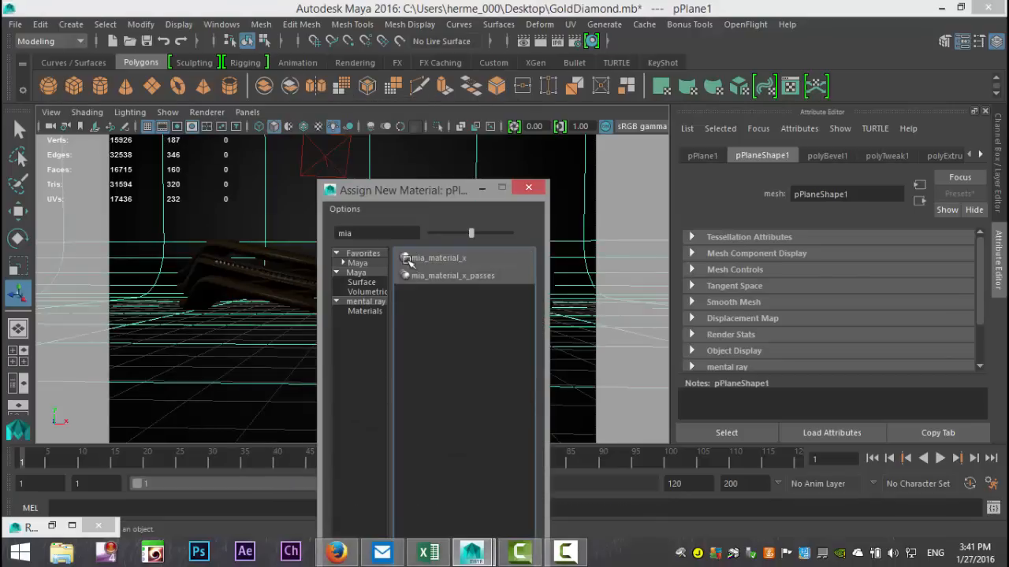
type("bl")
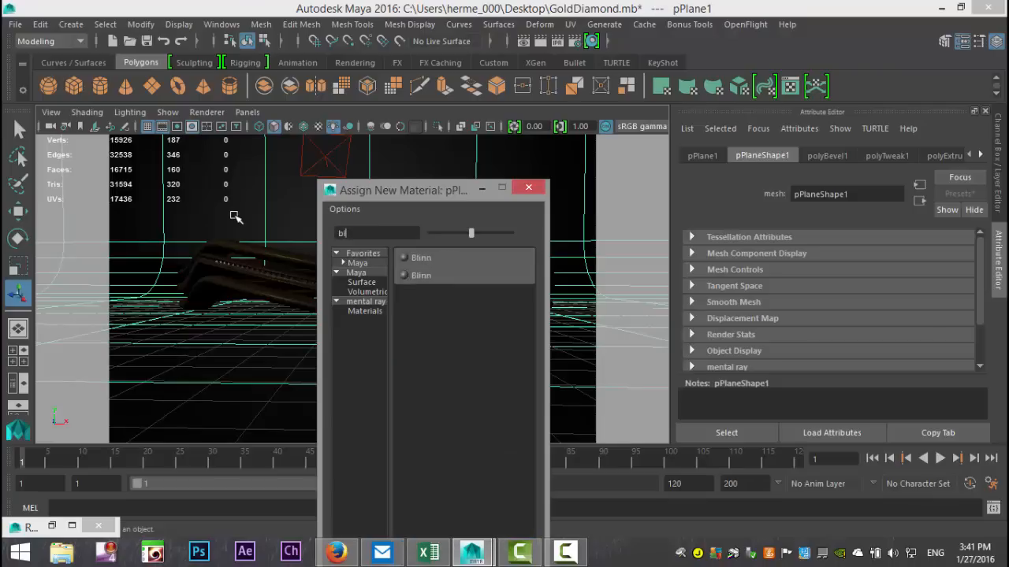
double_click(421, 258)
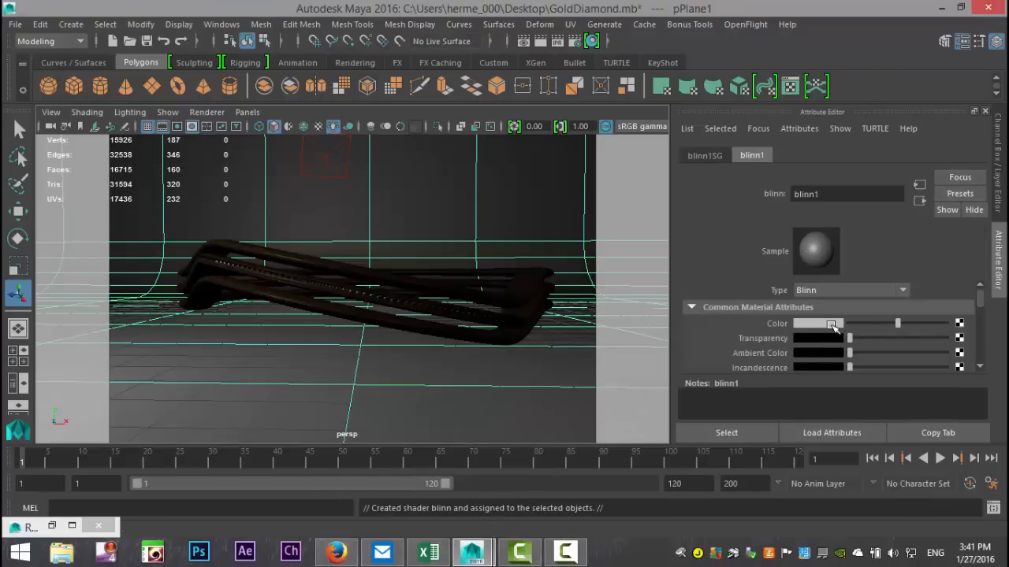
Adjust the Blinn colour, set reflectivity to 0.15 and tune eccentricity to about 0.3.
left_click(817, 324)
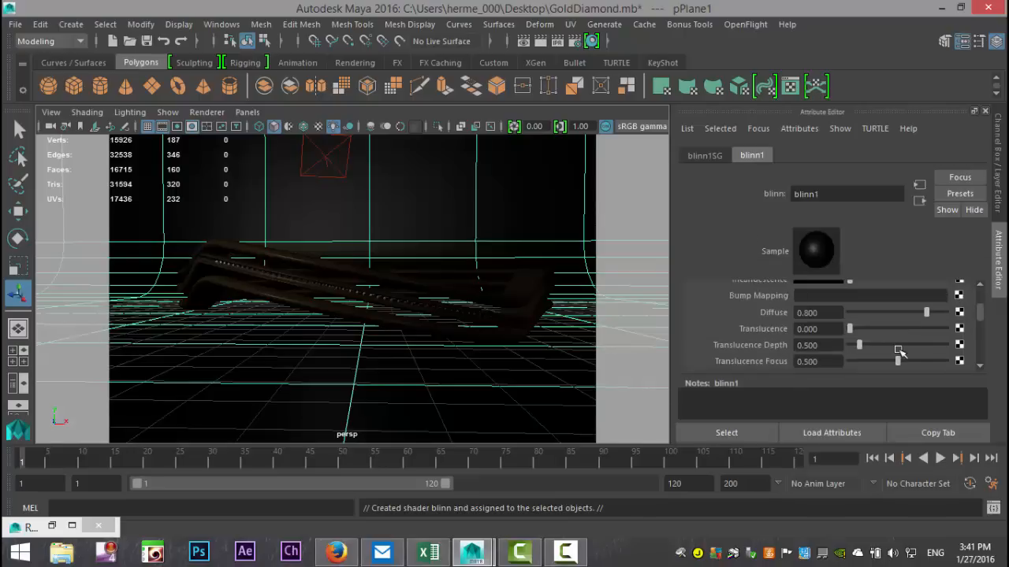
scroll("down", 3)
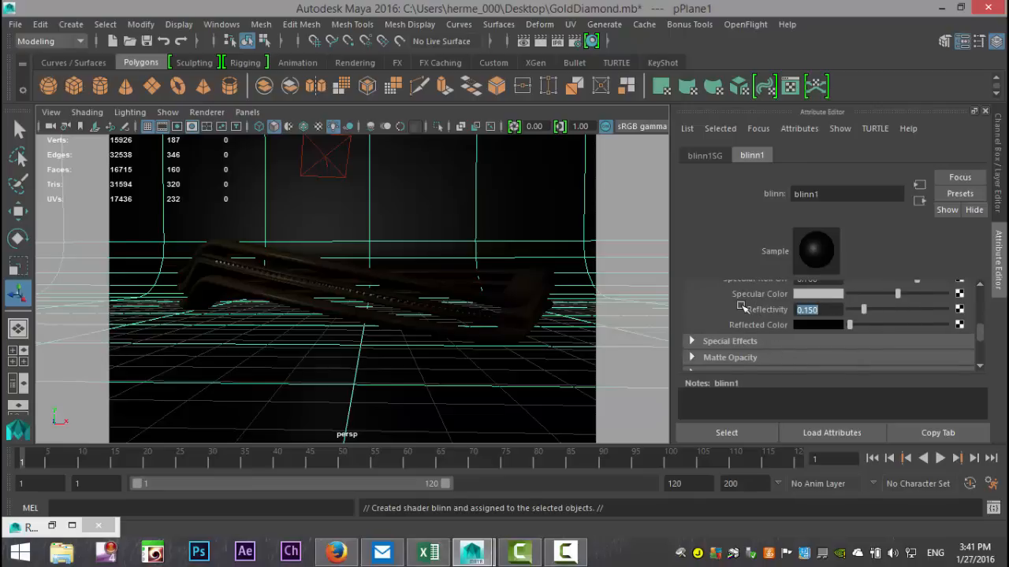
left_click(691, 290)
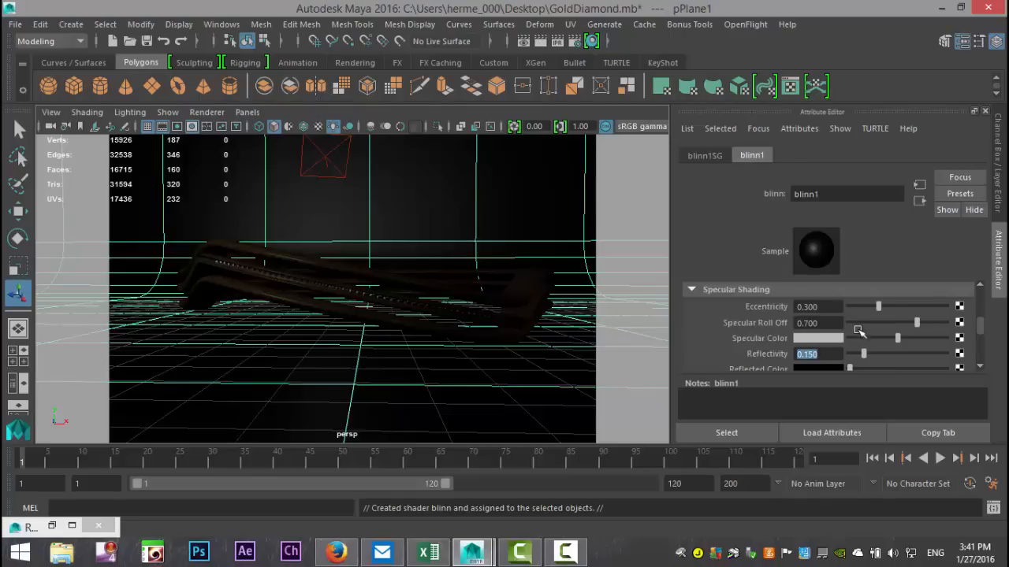
left_click_drag(879, 307, 898, 306)
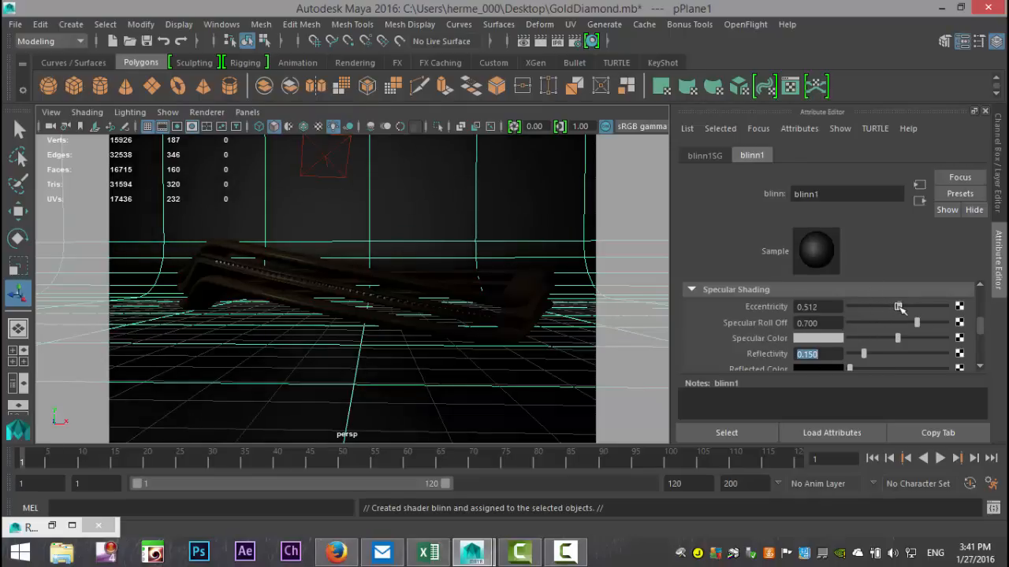
left_click_drag(902, 306, 897, 306)
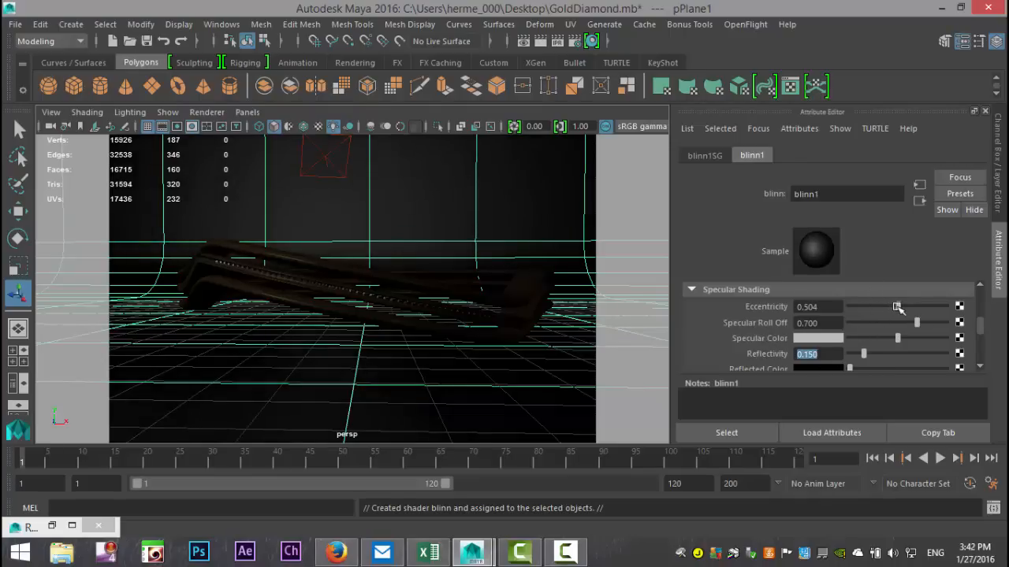
left_click_drag(896, 307, 865, 306)
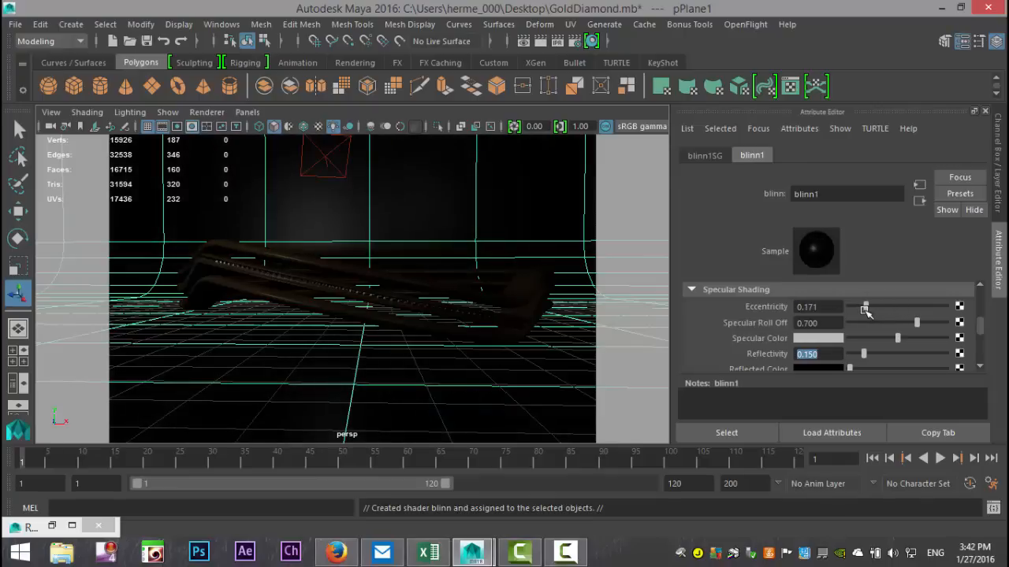
left_click_drag(865, 307, 873, 307)
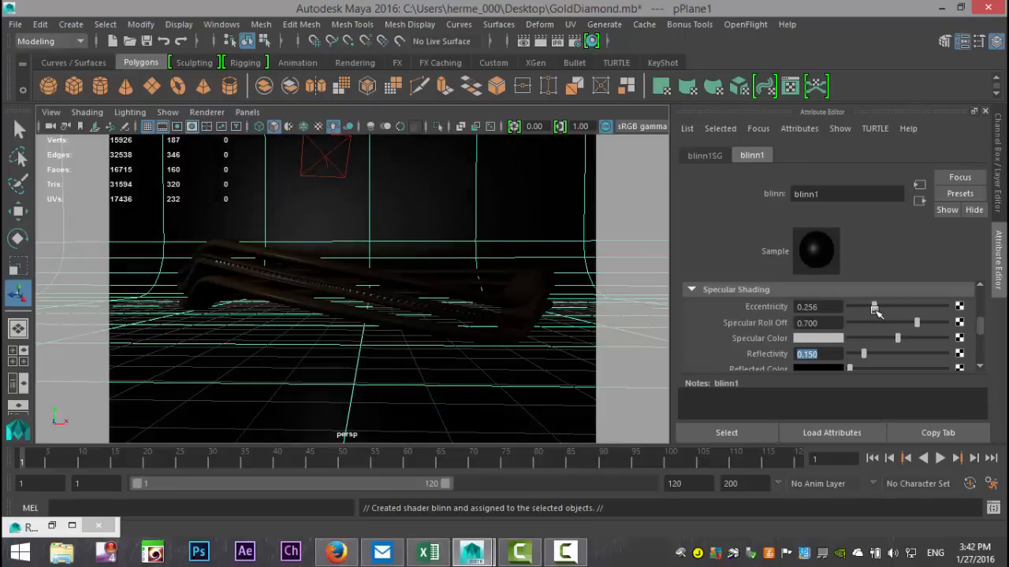
left_click_drag(873, 306, 877, 306)
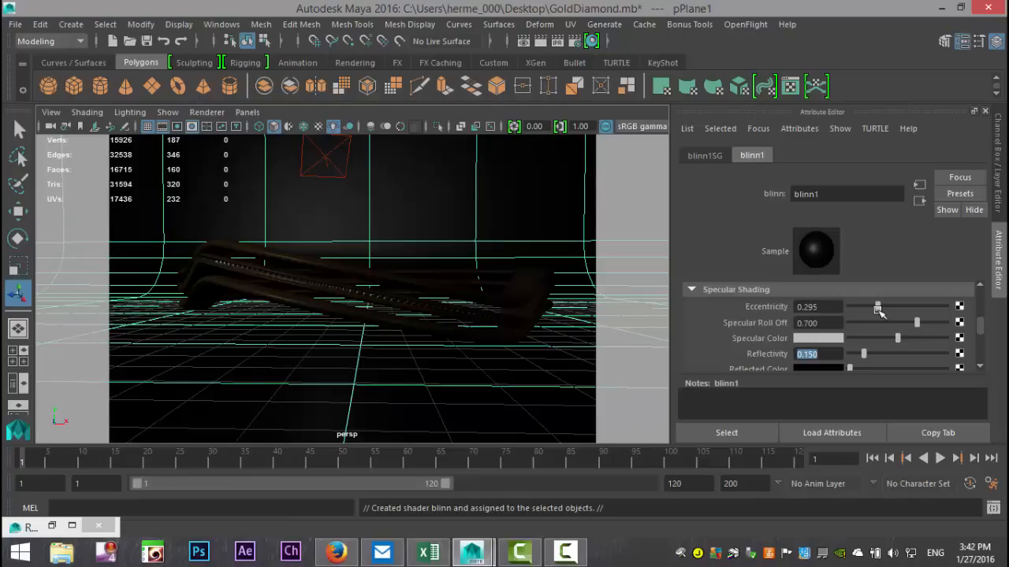
mouse_move(460, 277)
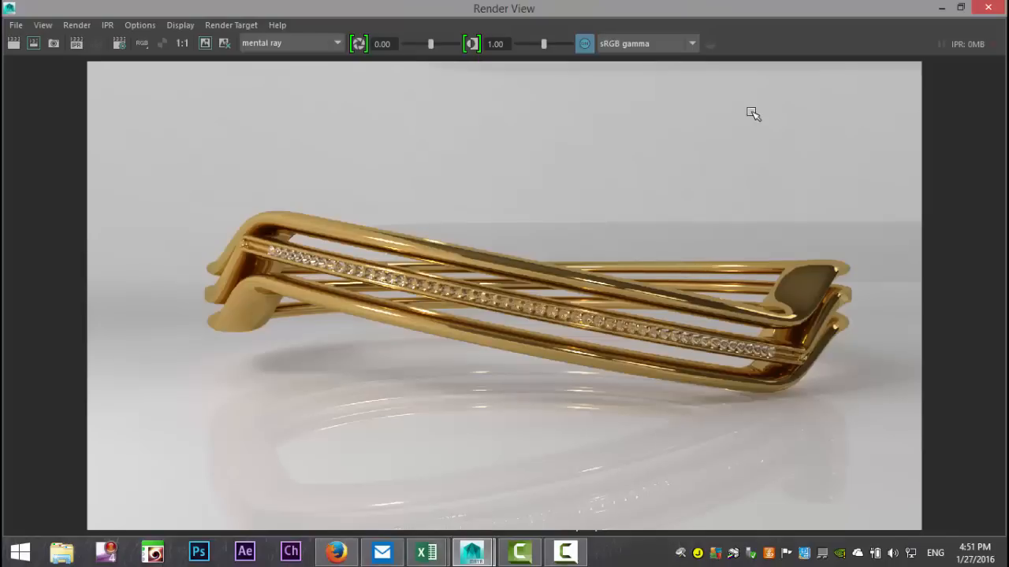
mouse_move(653, 144)
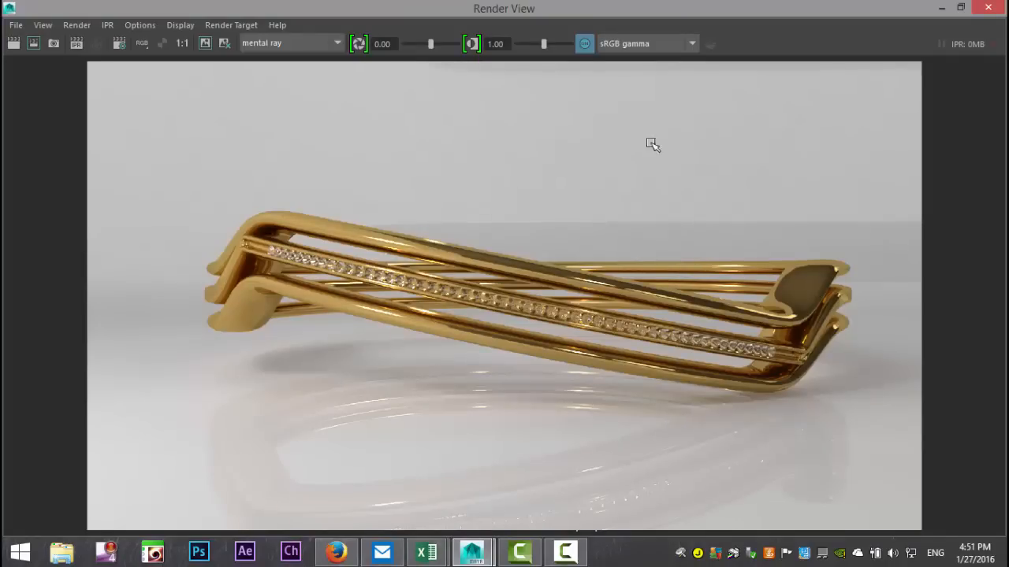
mouse_move(854, 164)
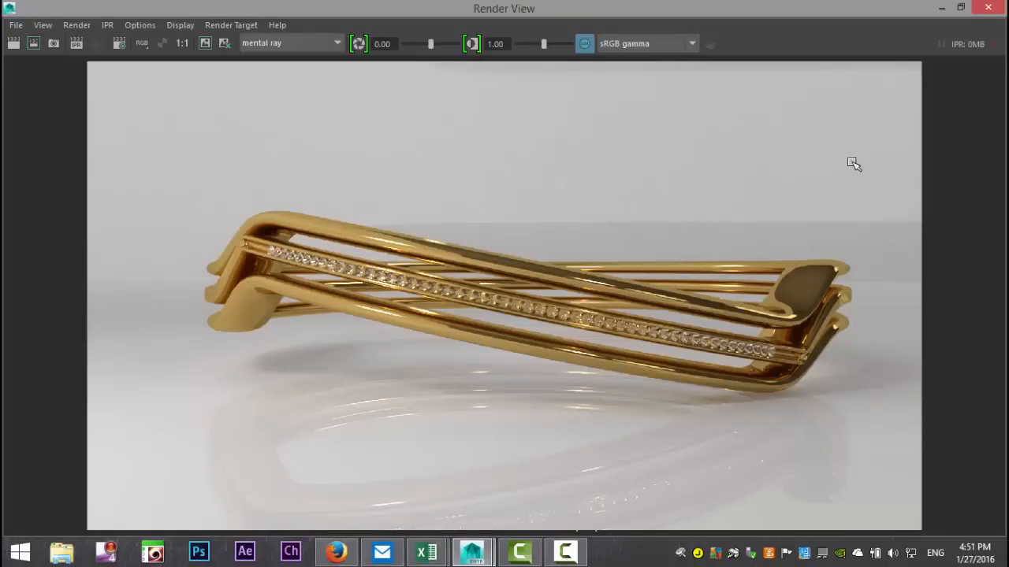